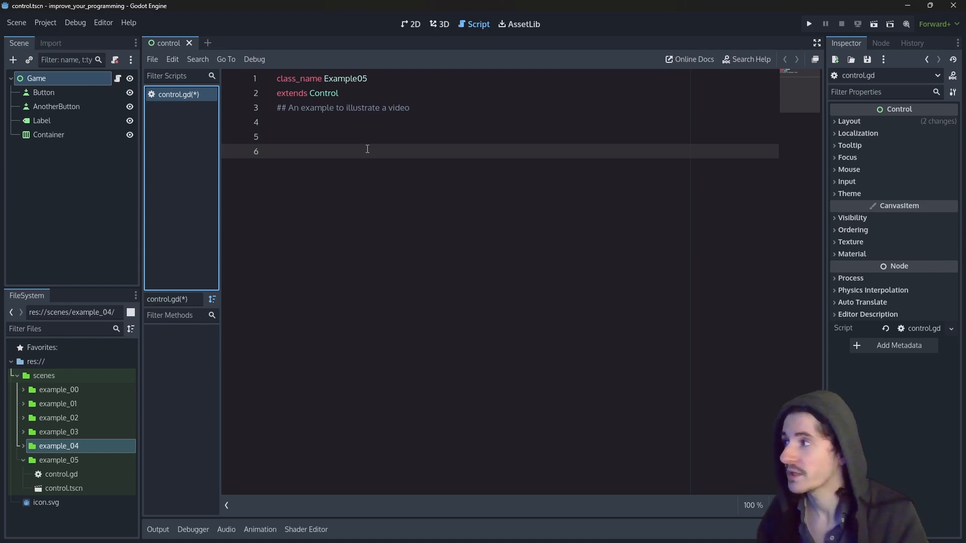
# - Write func _ready() -> void: setting (get_node("Label") as Label).text to "Some Text"
pyautogui.write('func _ ready() -> void :')
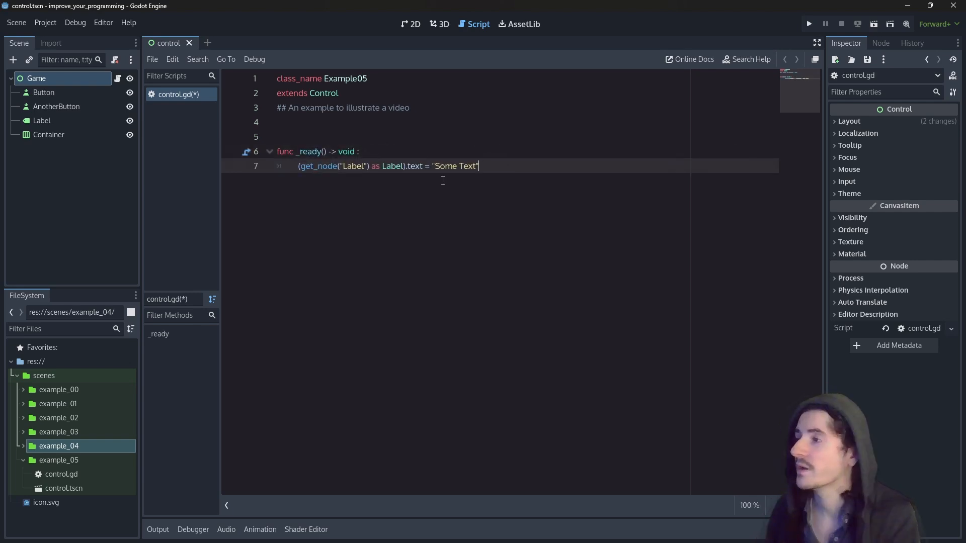
pyautogui.moveTo(330, 182)
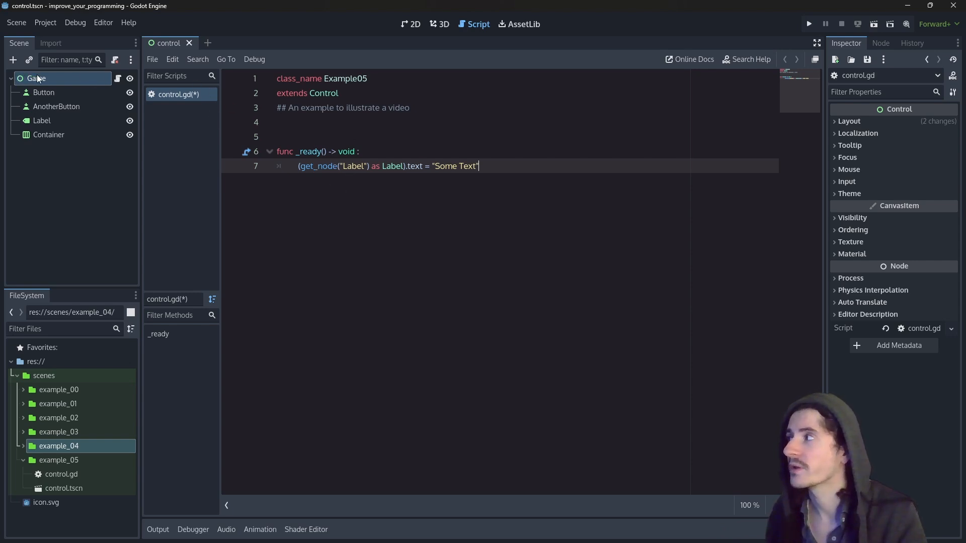
pyautogui.moveTo(44, 92)
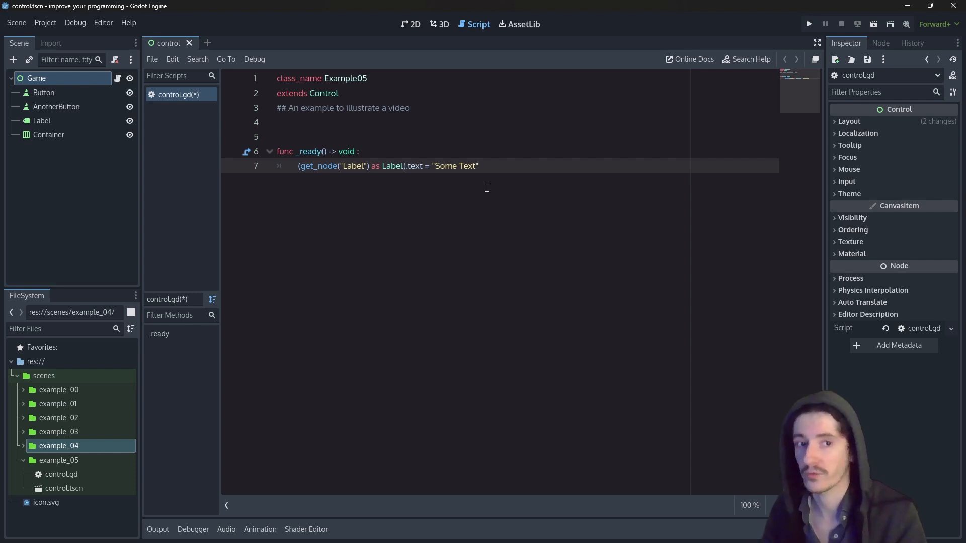
# - Add the line ($Label as Label).text = "Actually some other text" inside _ready
pyautogui.write('($Label as Label).text = "Actually some other text"')
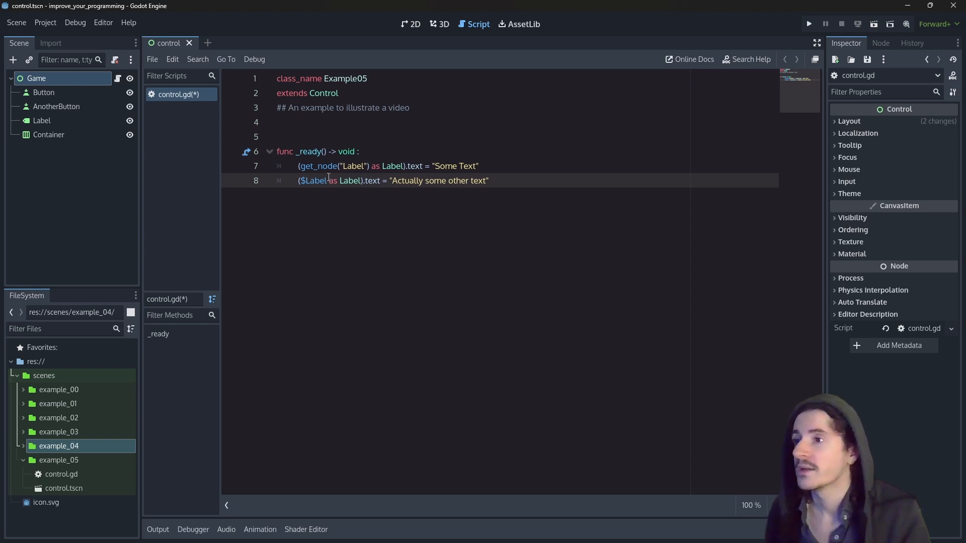
pyautogui.moveTo(170, 217)
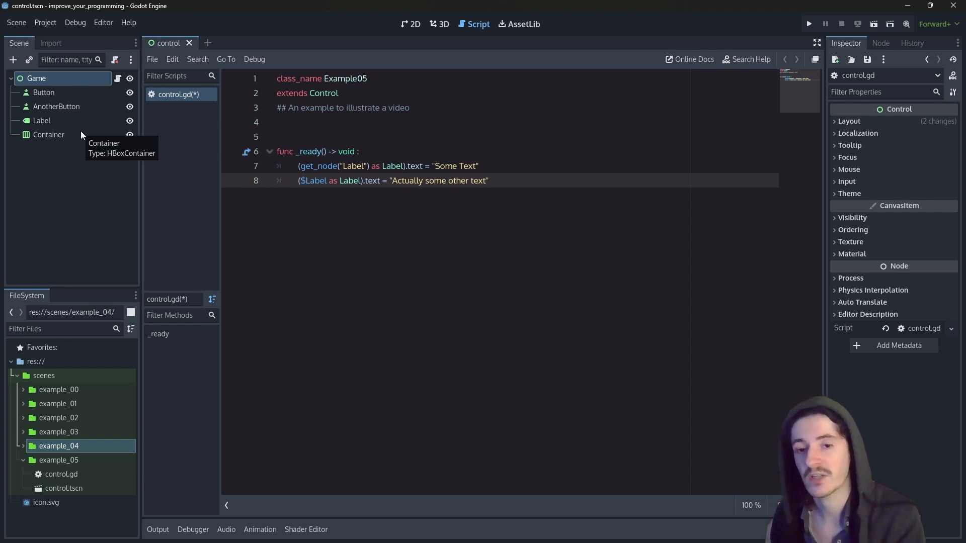
pyautogui.moveTo(136, 166)
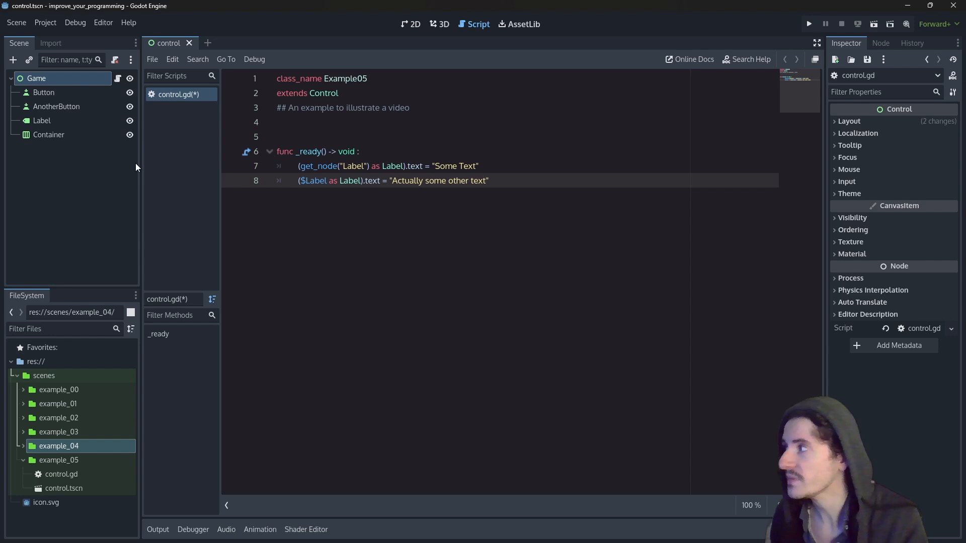
# - Set the Label node to Access as Unique Name from its Scene dock context menu
pyautogui.rightClick(41, 120)
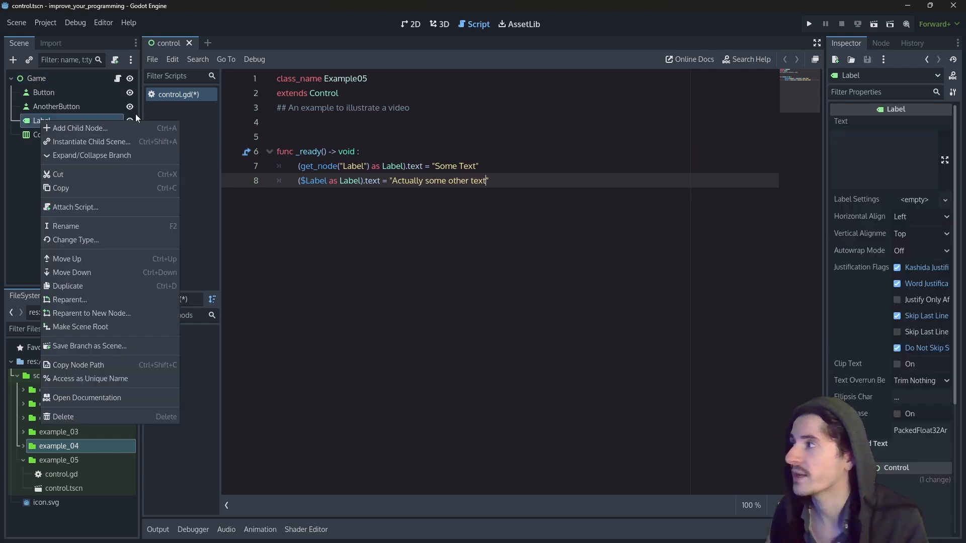
pyautogui.moveTo(92, 378)
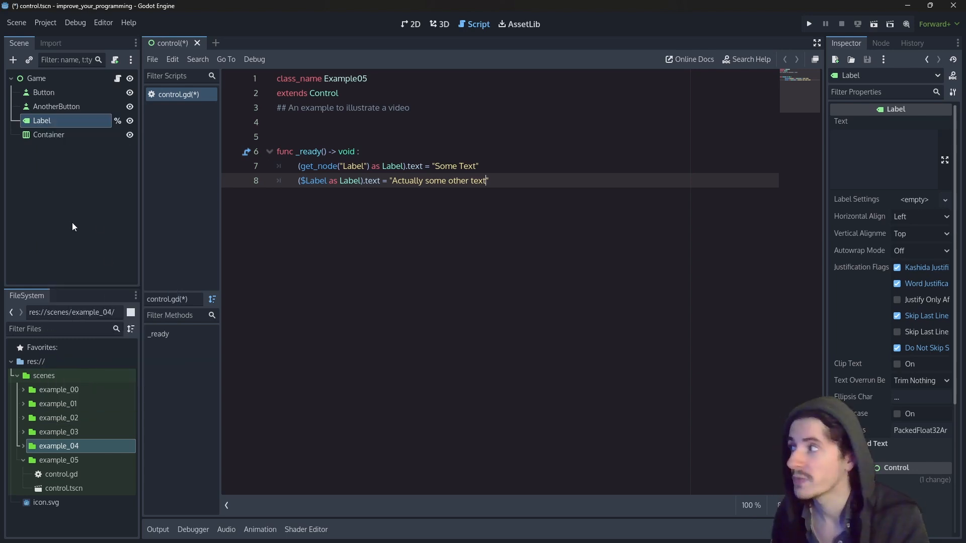
pyautogui.moveTo(116, 110)
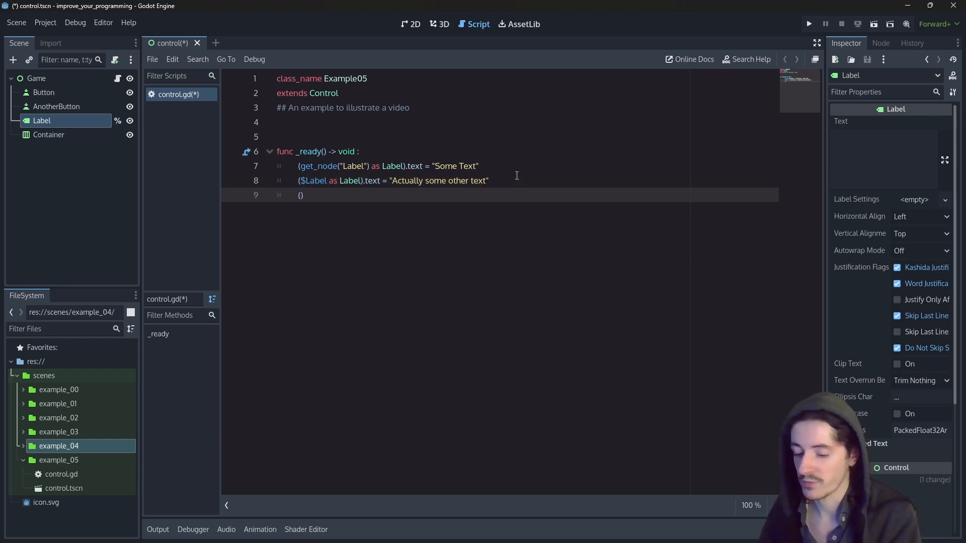
# - Add (%Label as Label).text = "I can't decide what text I wana display..." and use get_node("%Label")
pyautogui.write('%Label as Label')
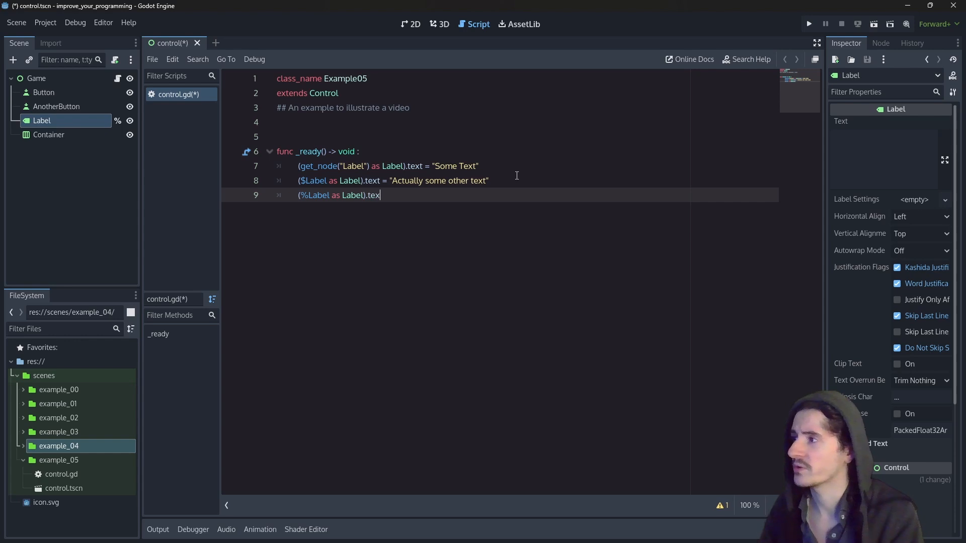
pyautogui.write('t = "I can\'t decide what text I wana display..."')
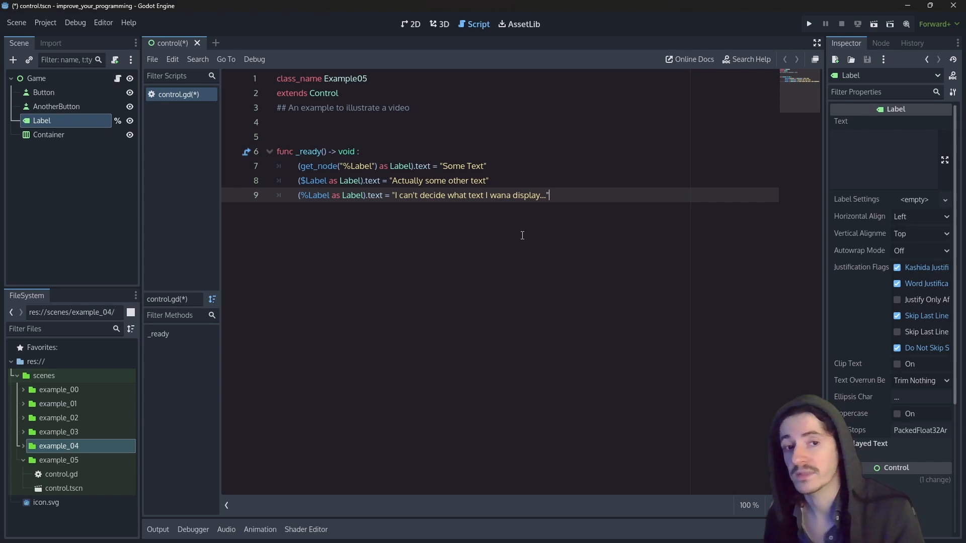
pyautogui.moveTo(522, 234)
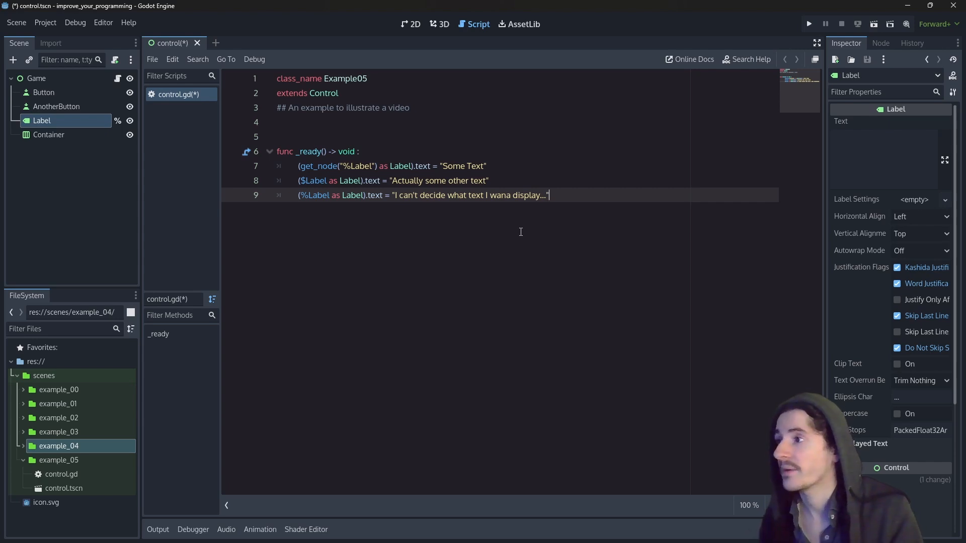
pyautogui.moveTo(343, 196)
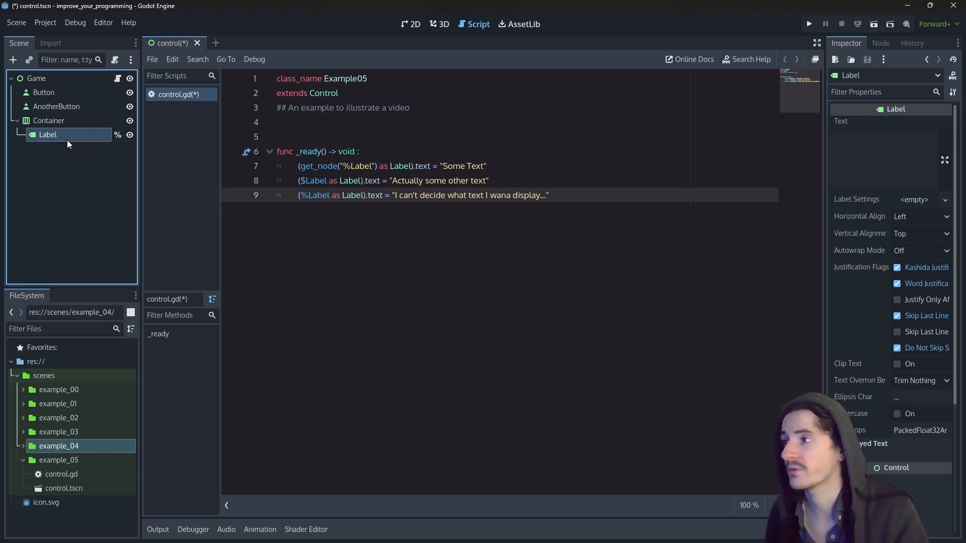
pyautogui.moveTo(47, 134)
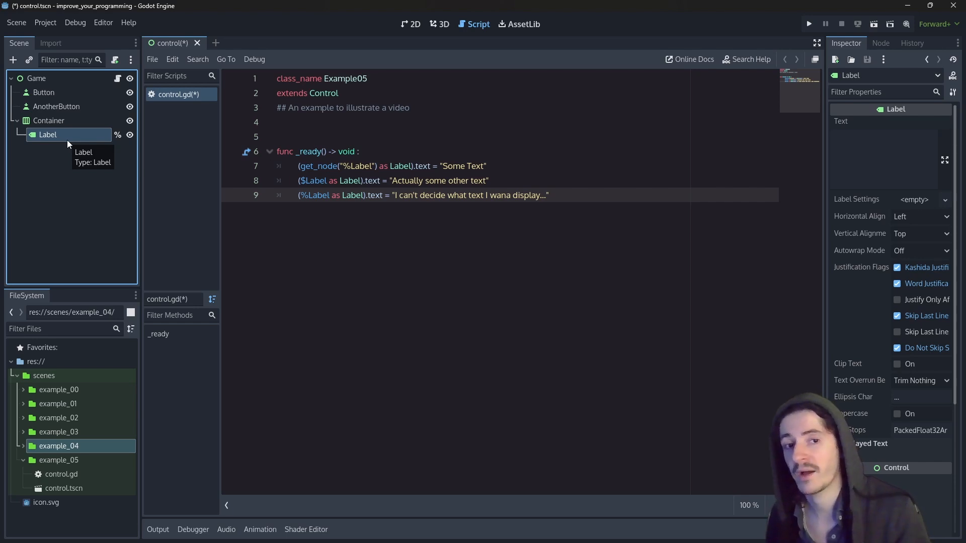
# - Change the $Label path to $Container/Label after moving Label under Container
pyautogui.doubleClick(47, 134)
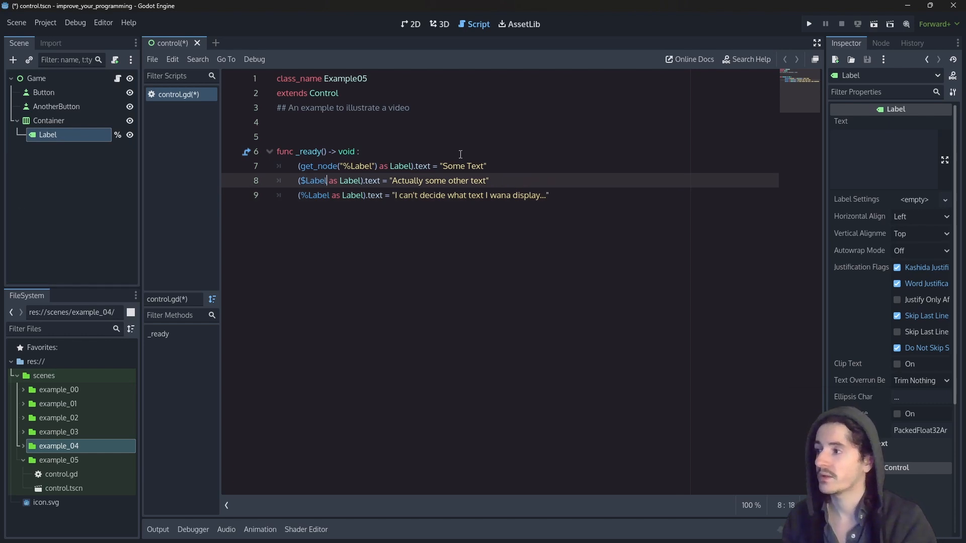
pyautogui.press('BackSpace')
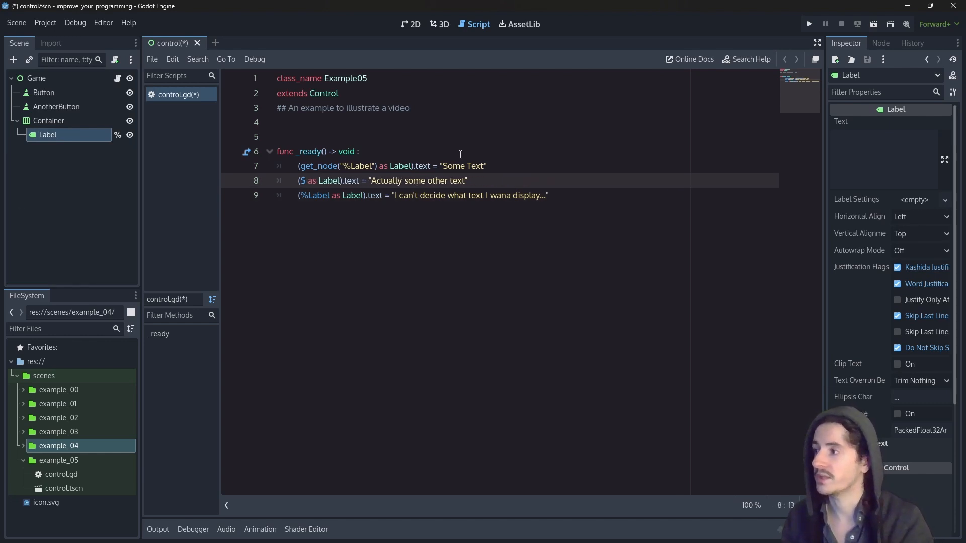
pyautogui.click(316, 195)
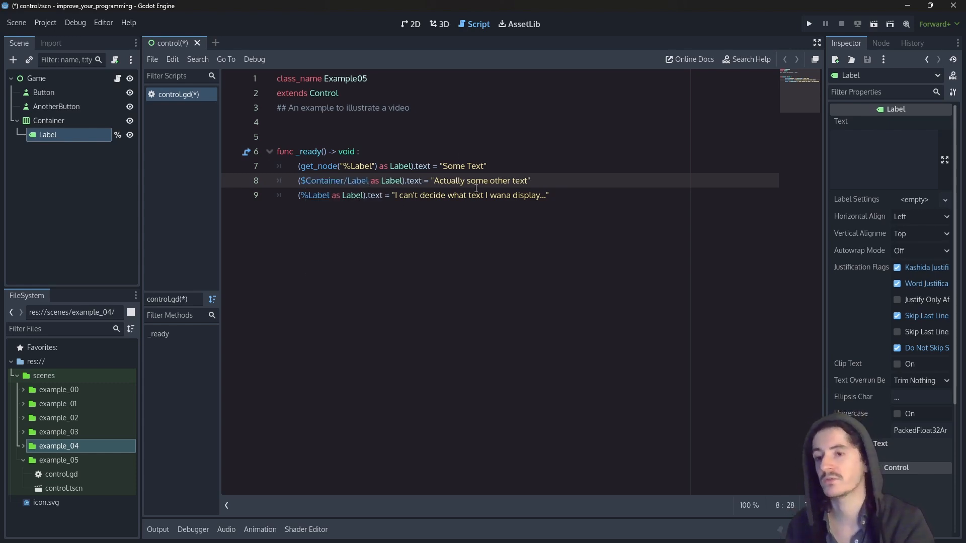
pyautogui.moveTo(423, 213)
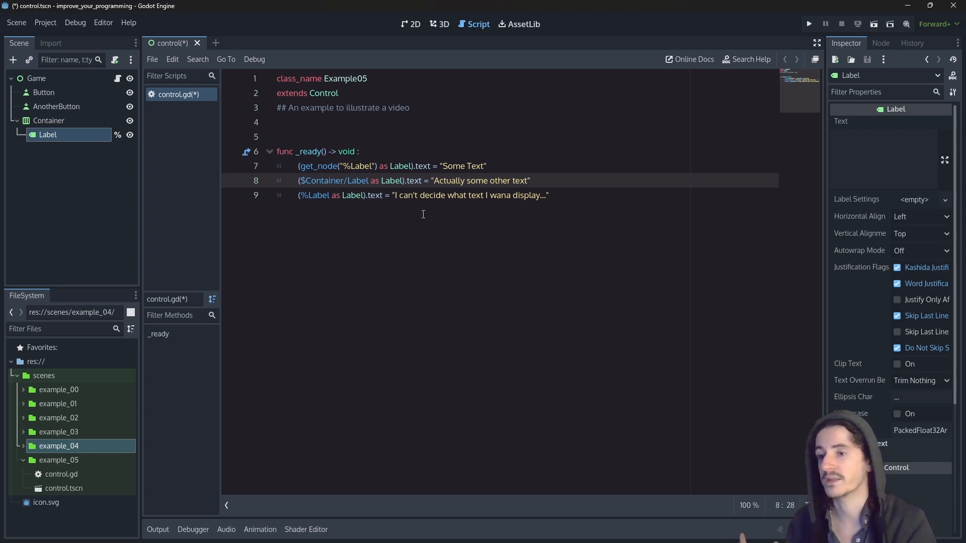
pyautogui.click(547, 196)
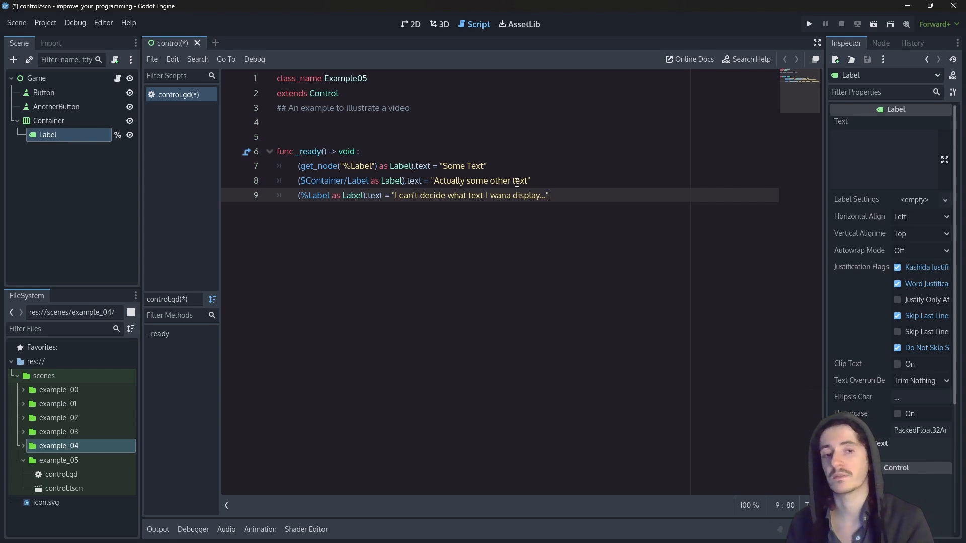
pyautogui.moveTo(516, 183)
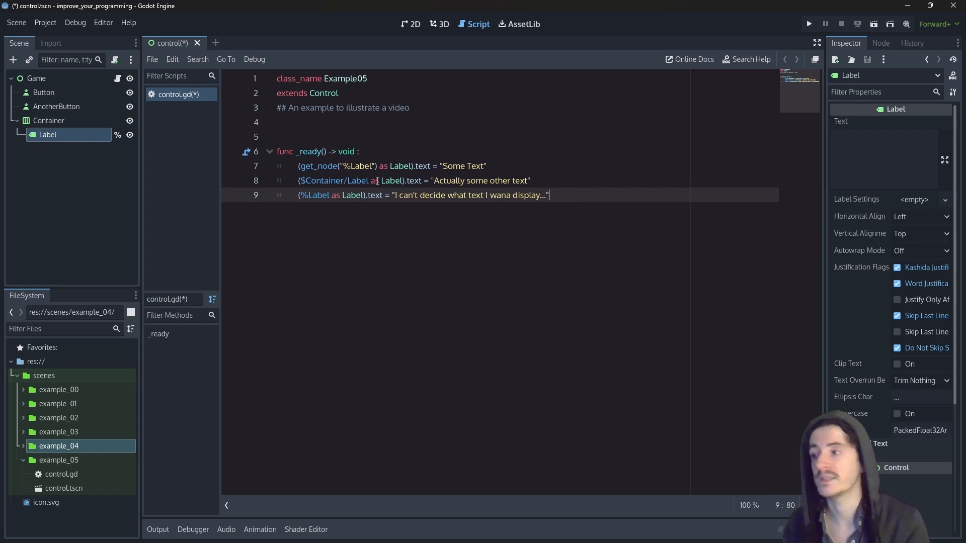
# - Write var label : Label = %Label and label.text = "Yet another text" in _ready
pyautogui.write('var label : Label = (')
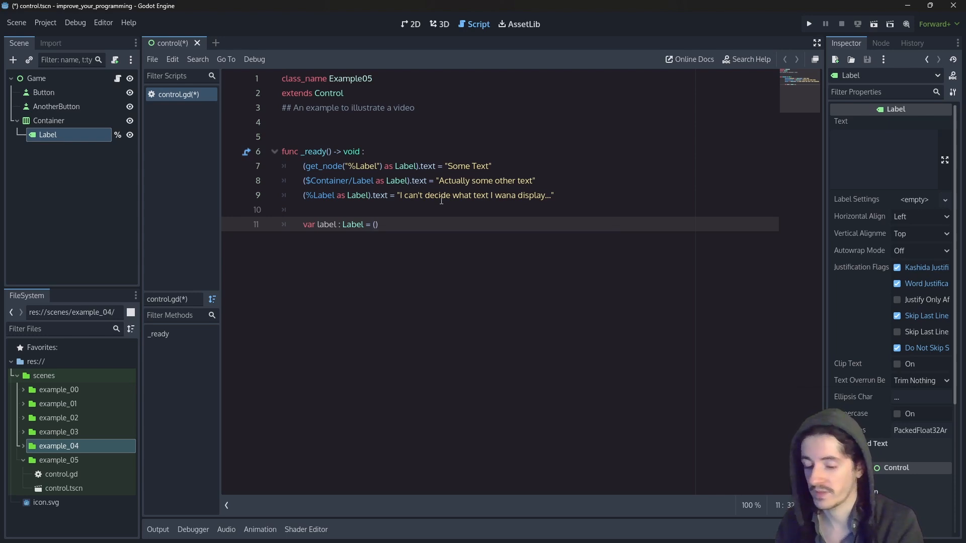
pyautogui.write('%Label')
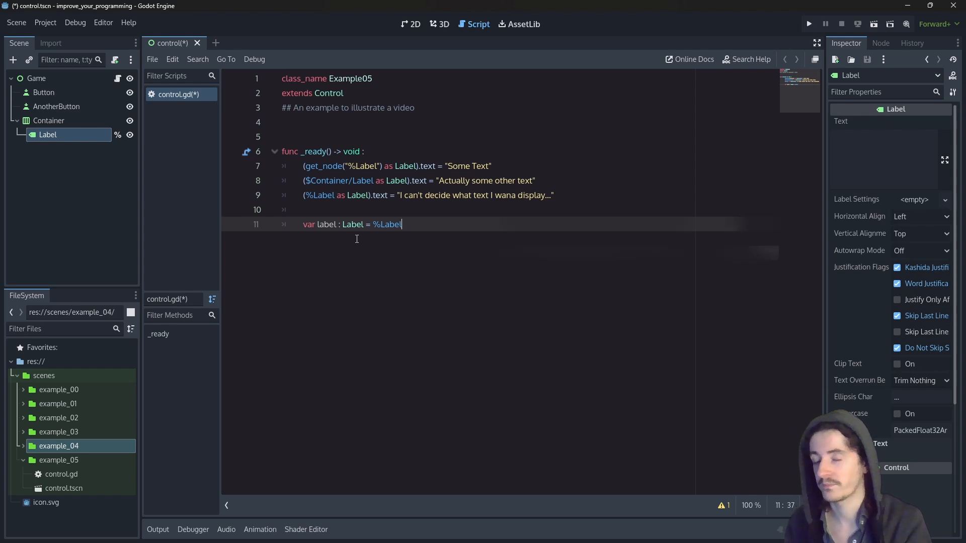
pyautogui.write('label')
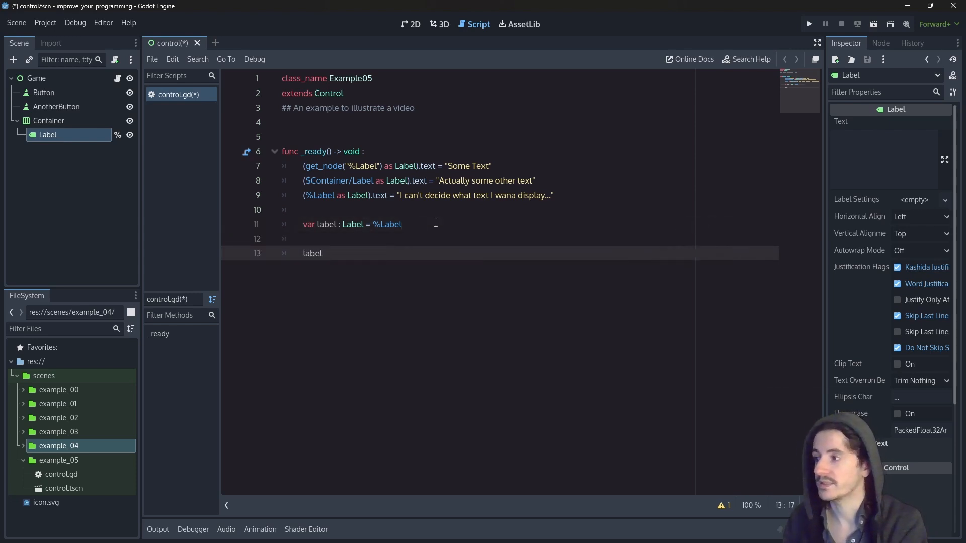
pyautogui.write('.text')
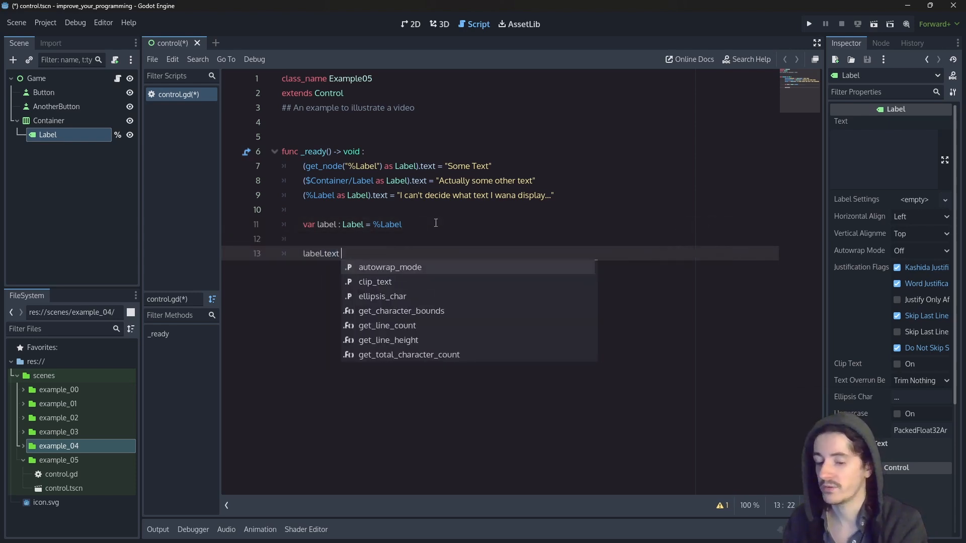
pyautogui.write('= "Ue')
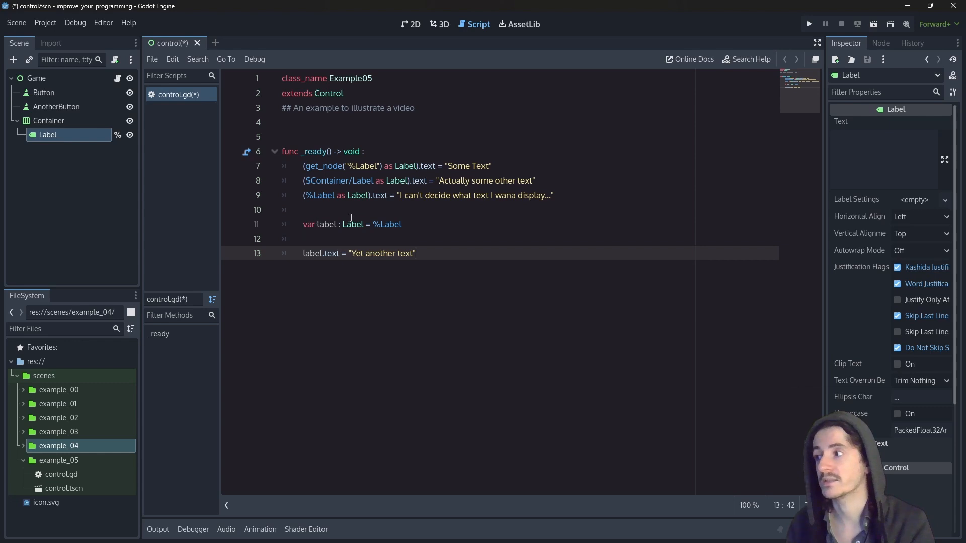
pyautogui.moveTo(275, 186)
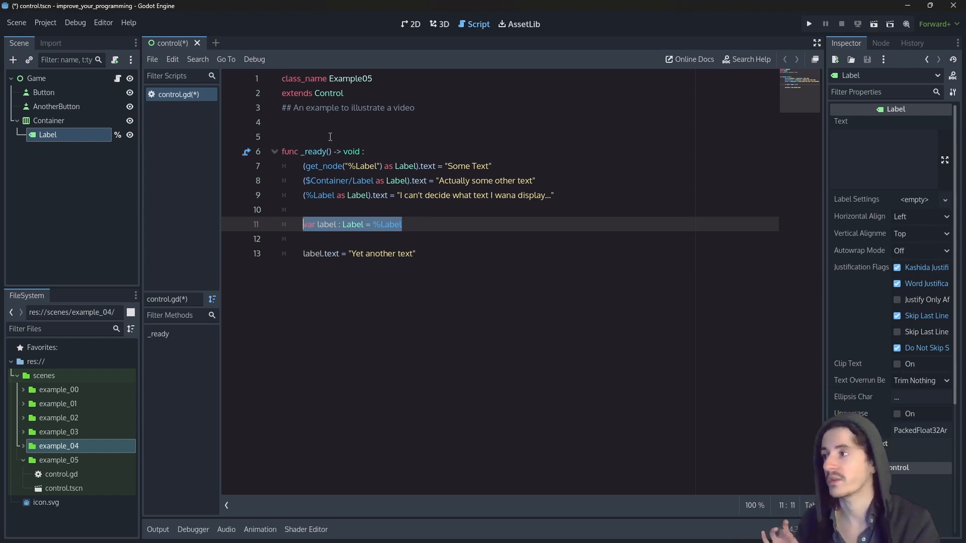
# - Declare var label : Label on a new line above func _ready()
pyautogui.press('Return')
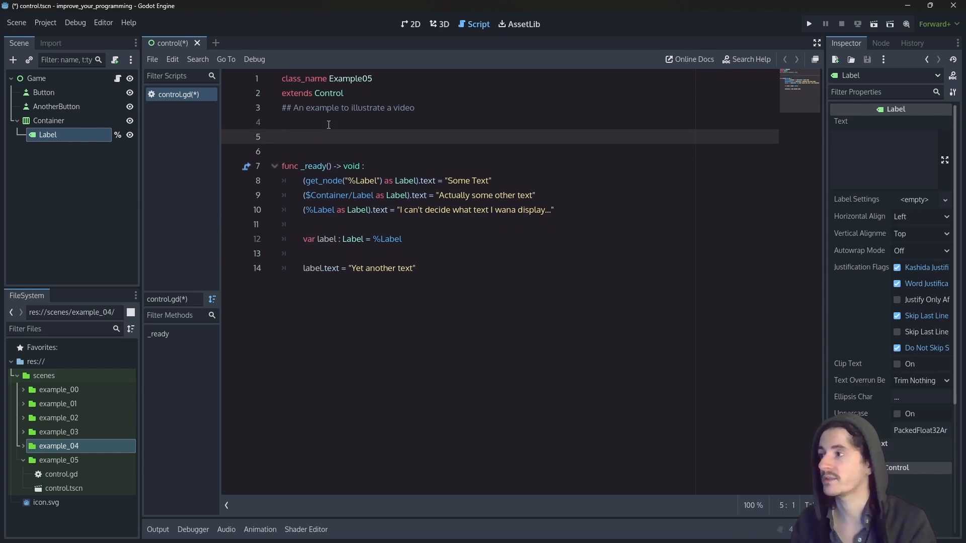
pyautogui.write('var')
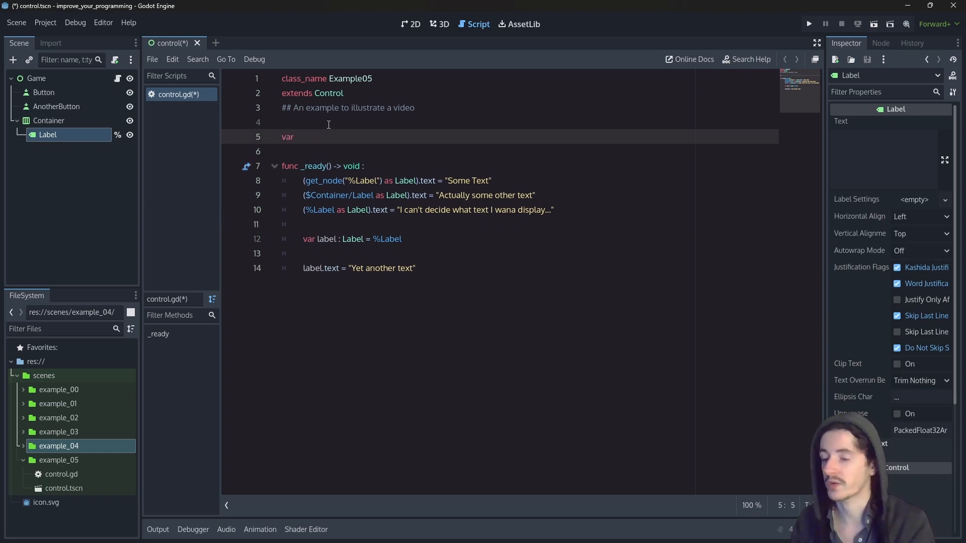
pyautogui.write('label')
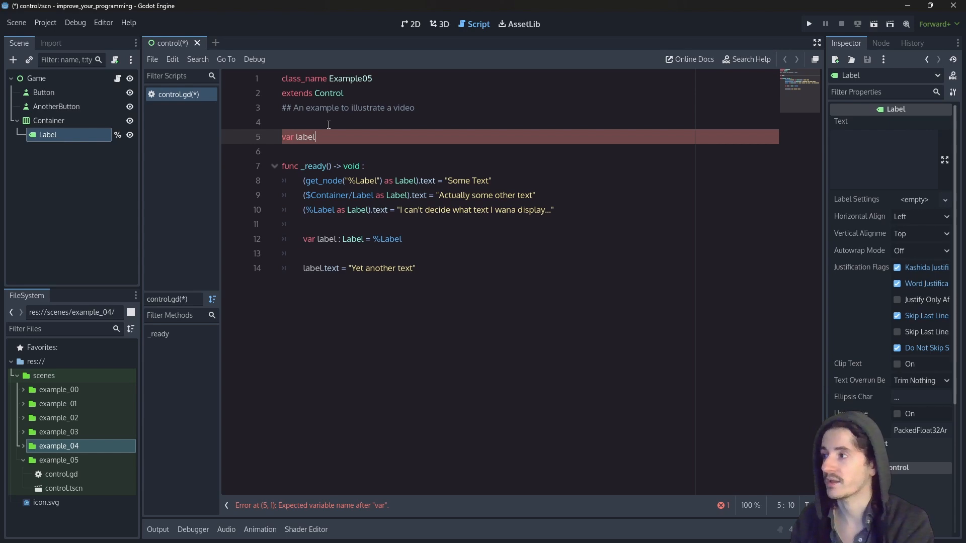
pyautogui.write(': Label =')
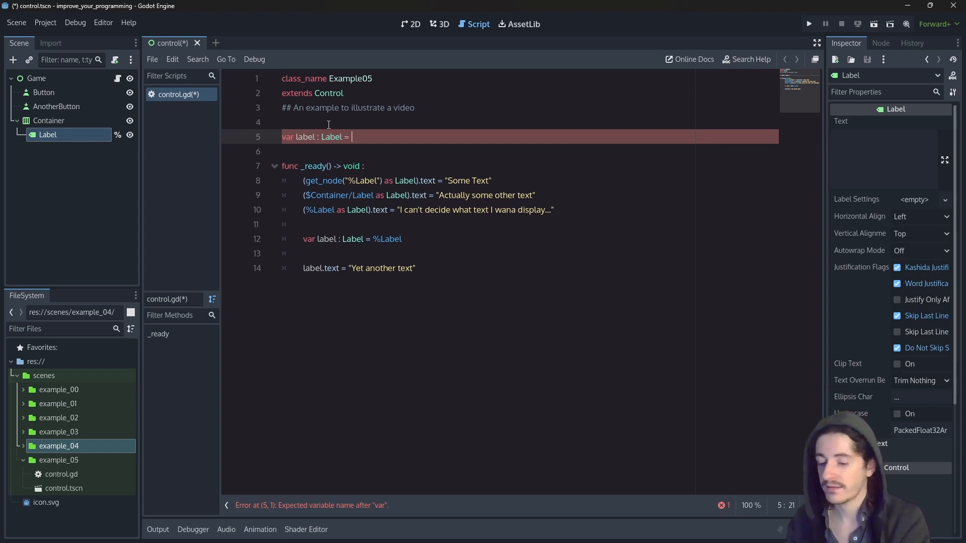
pyautogui.write('%L')
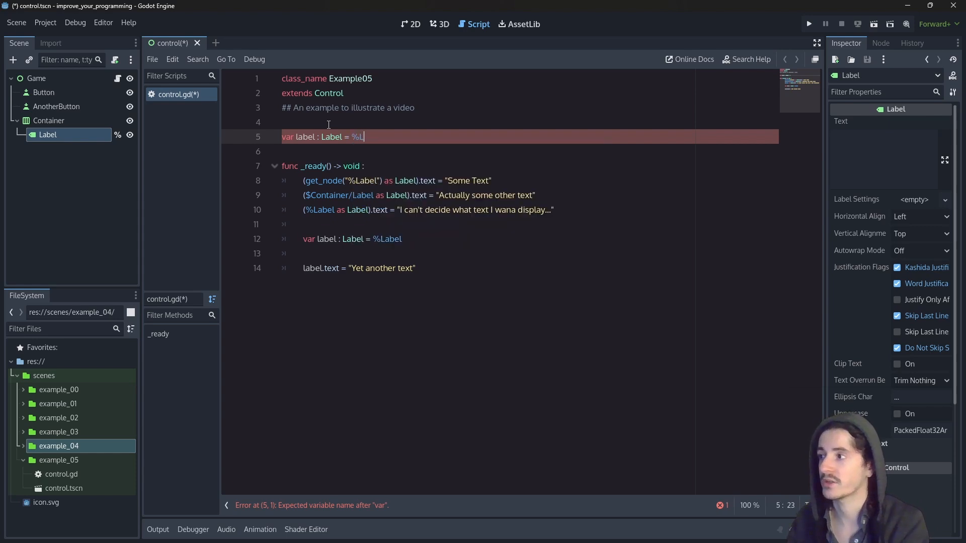
pyautogui.write('abel')
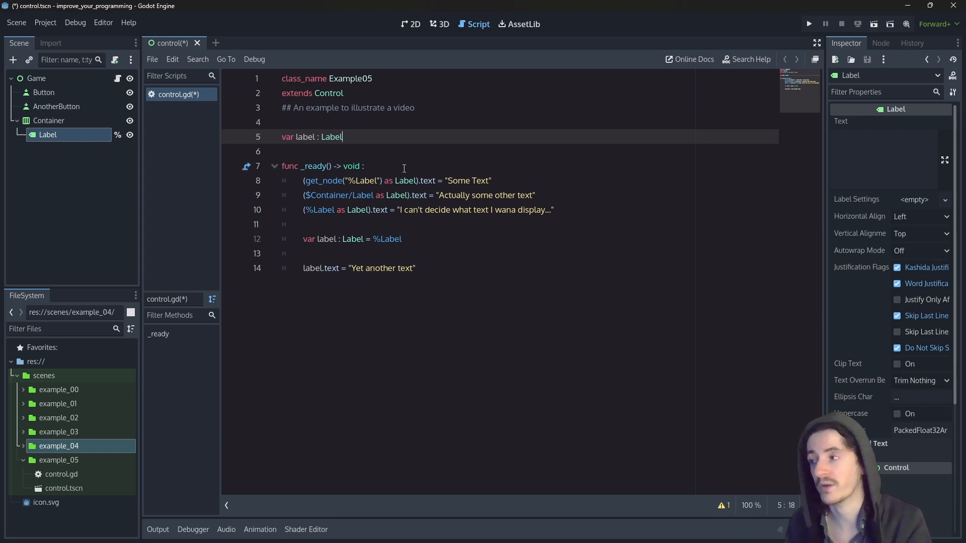
# - Replace the local label lines in _ready with label = %Label
pyautogui.click(401, 239)
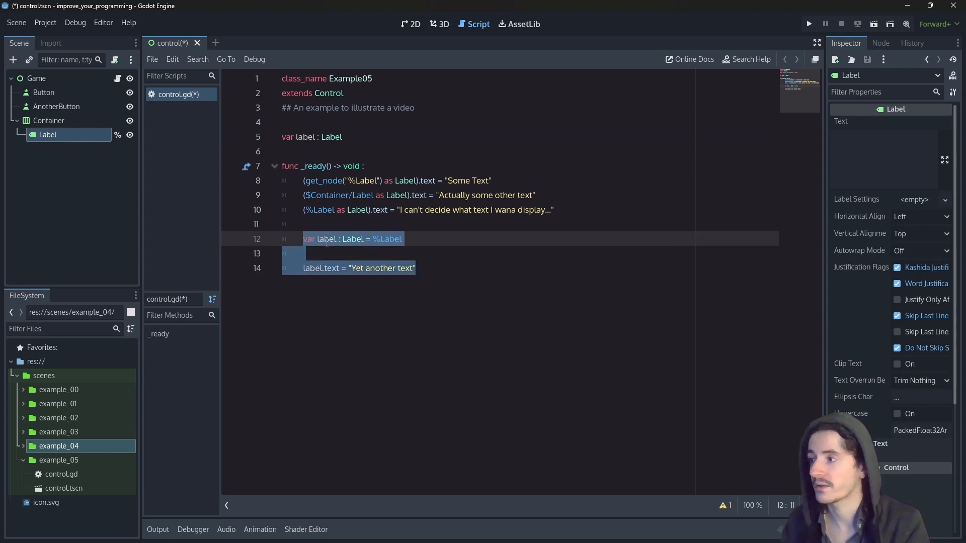
pyautogui.write('label =')
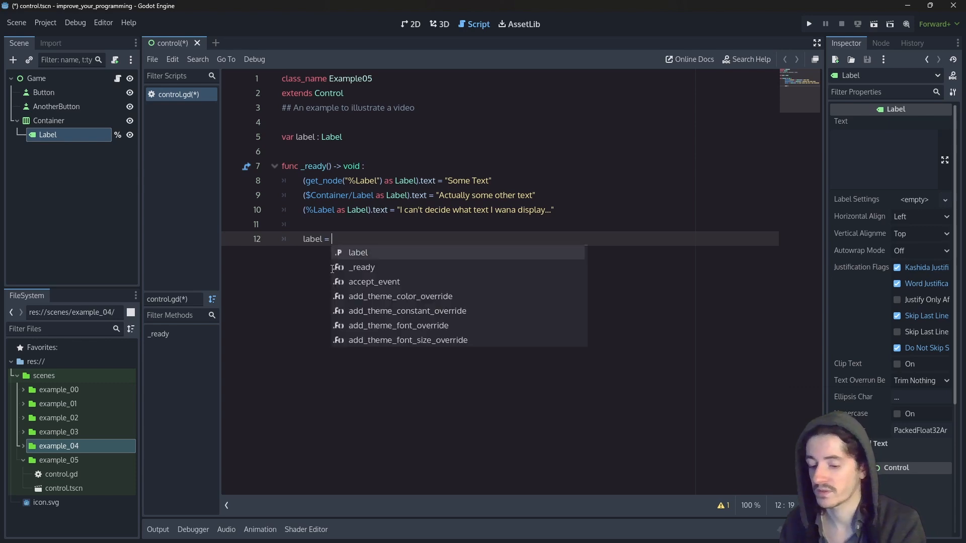
pyautogui.write('%Label')
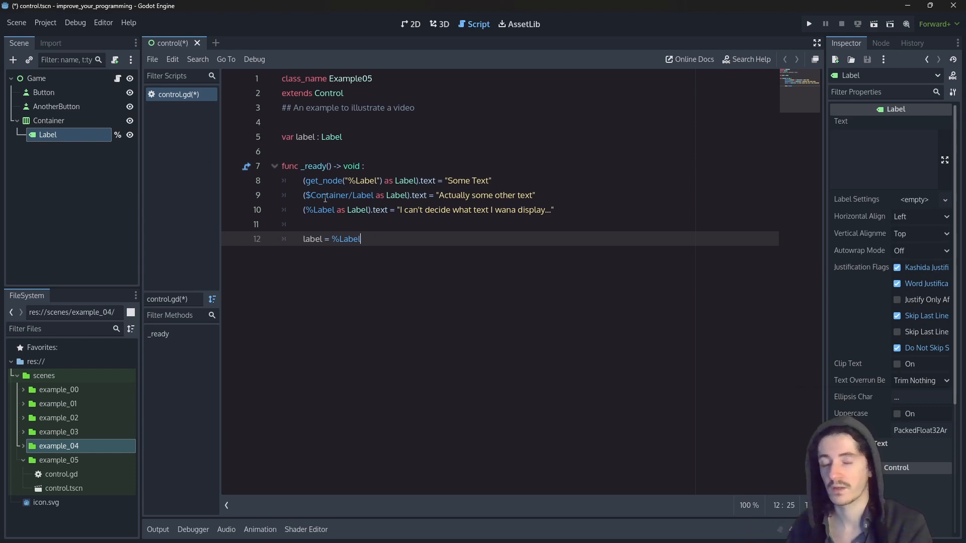
pyautogui.moveTo(57, 137)
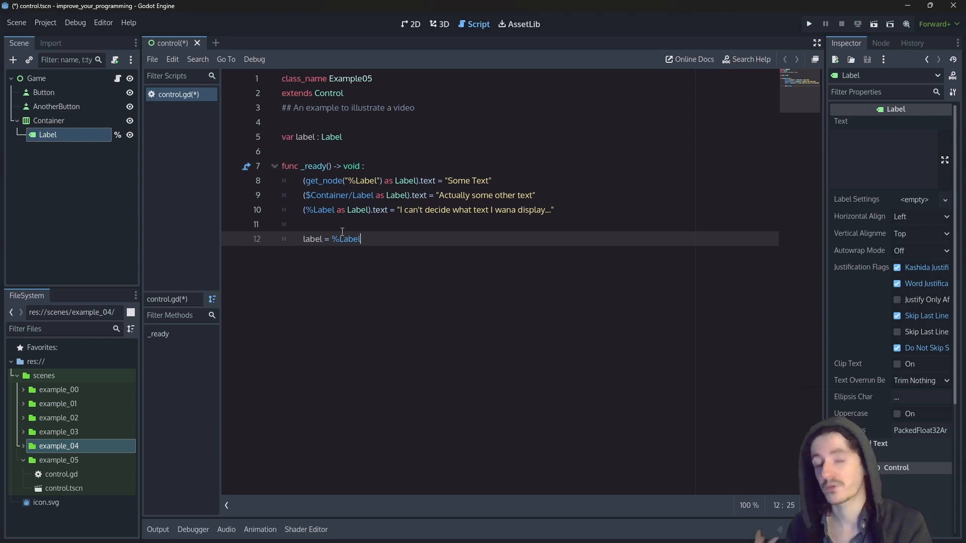
pyautogui.click(375, 137)
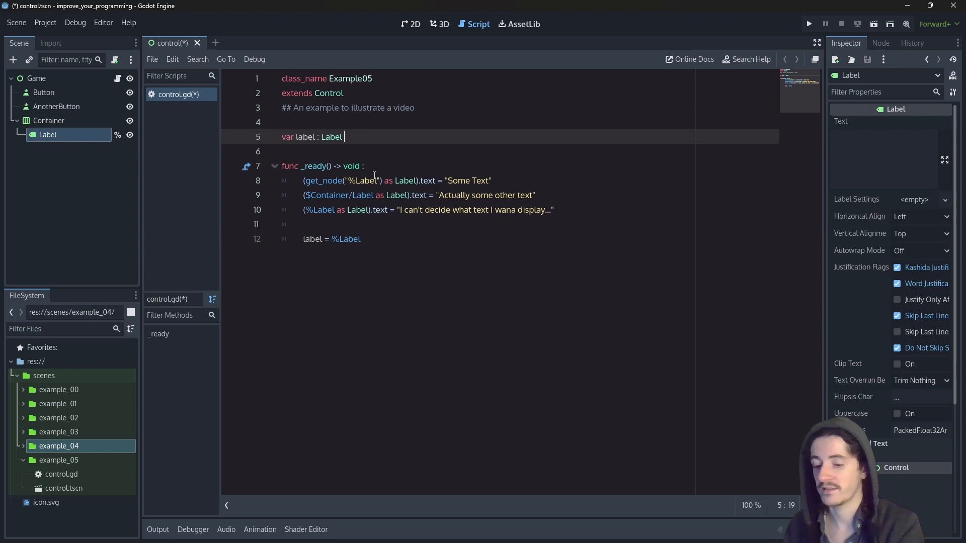
pyautogui.click(283, 137)
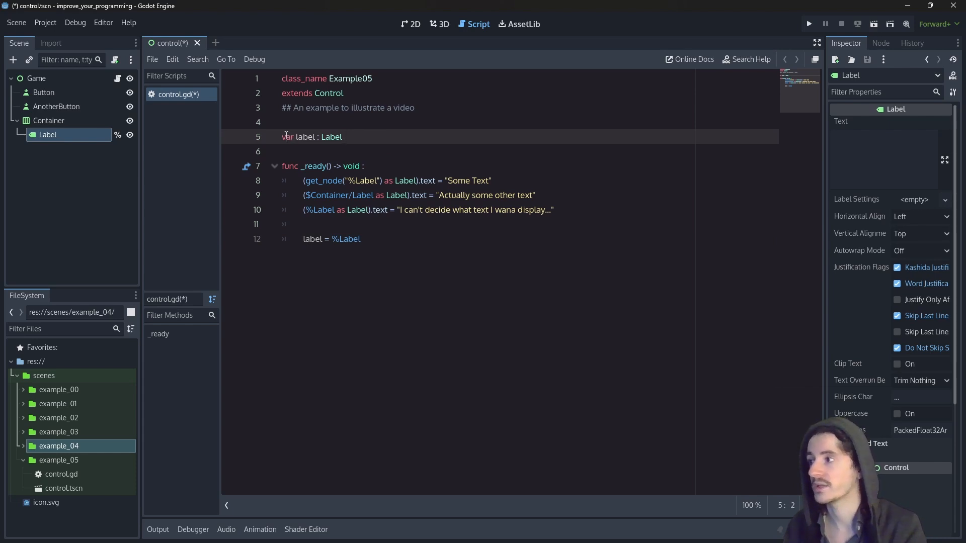
pyautogui.write('@onready')
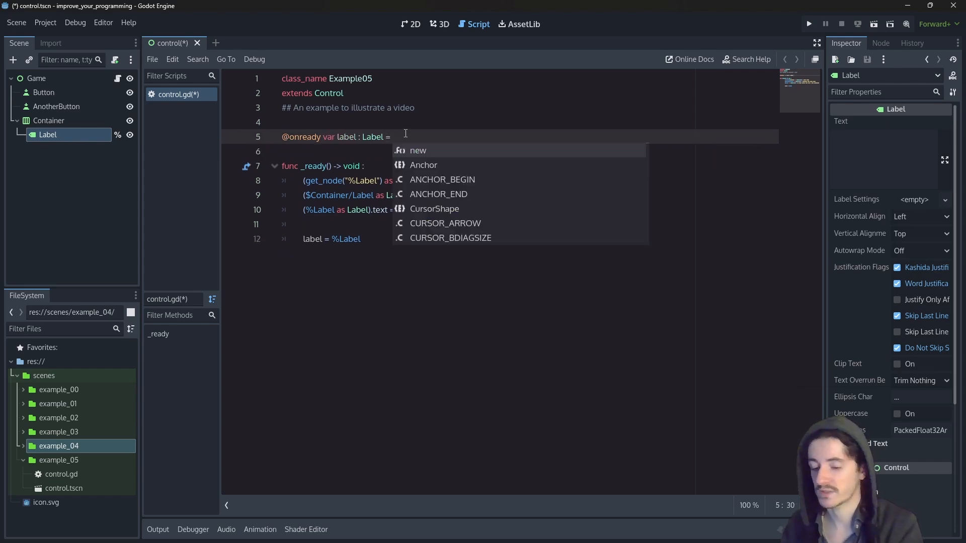
pyautogui.write('%Label')
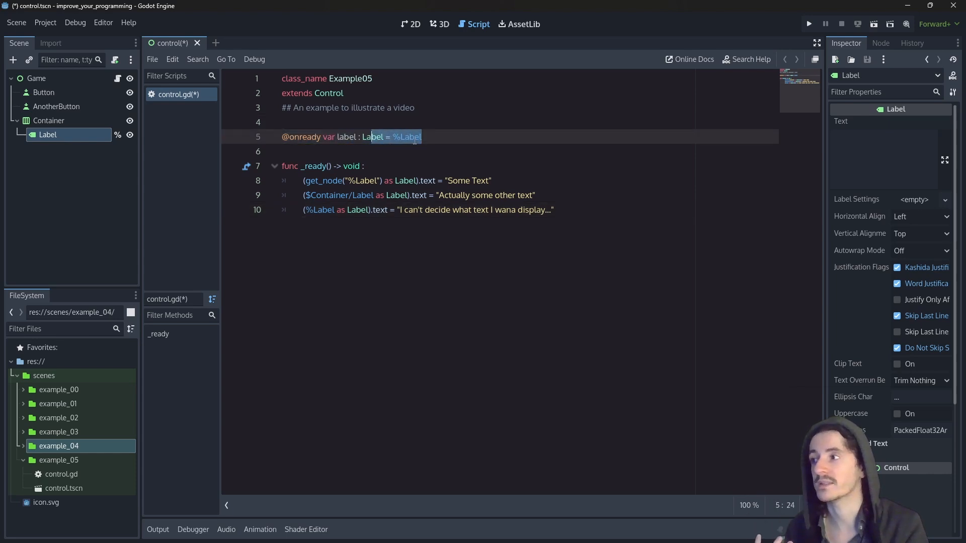
pyautogui.click(423, 137)
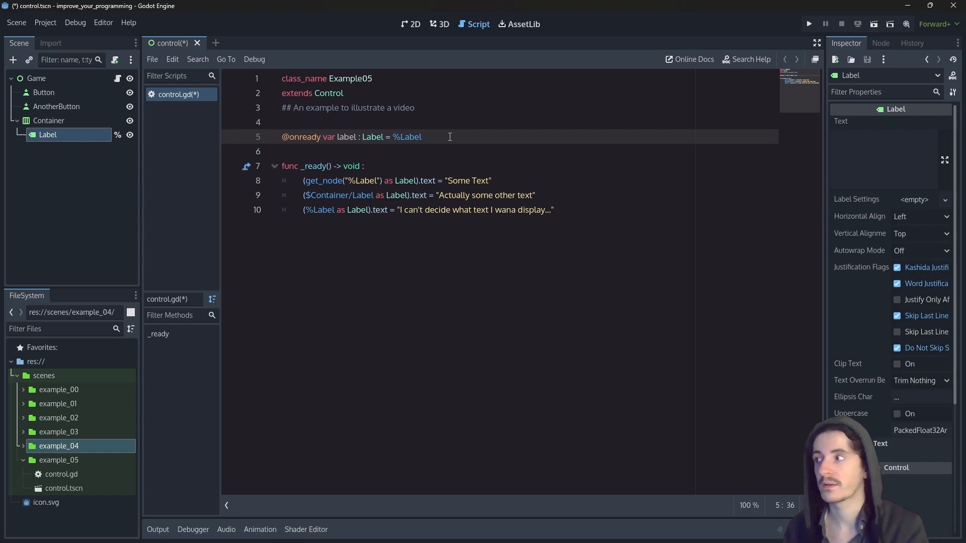
pyautogui.write('@')
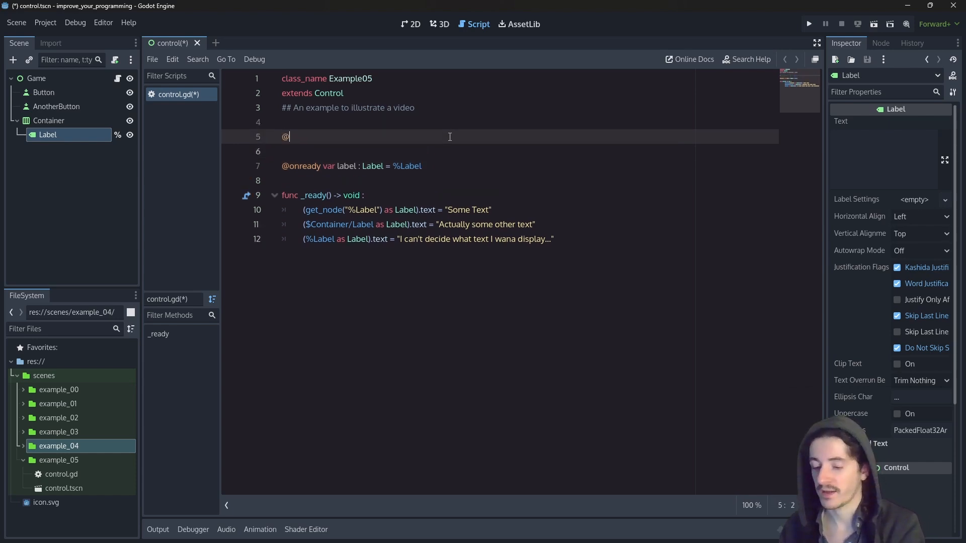
pyautogui.write('export')
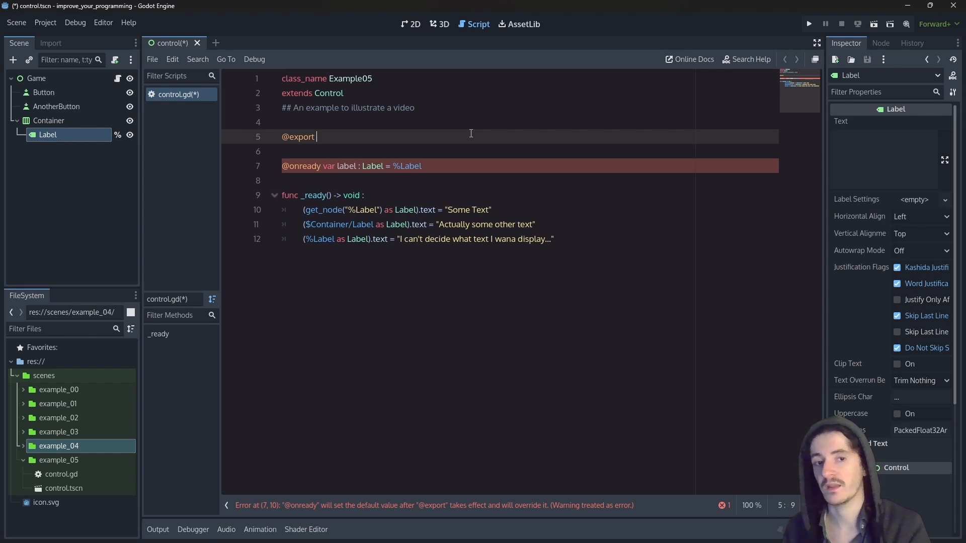
pyautogui.write('var')
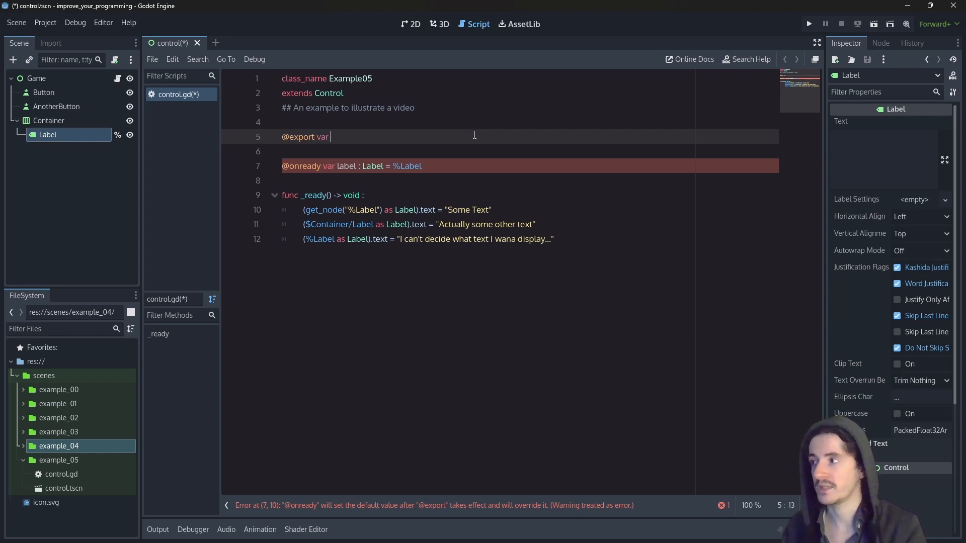
pyautogui.write('butt')
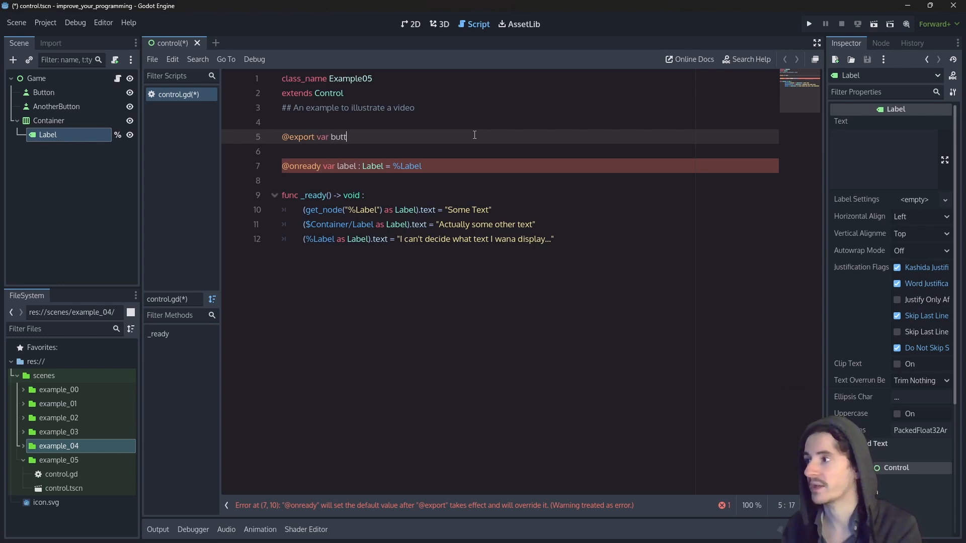
pyautogui.write('on : Button')
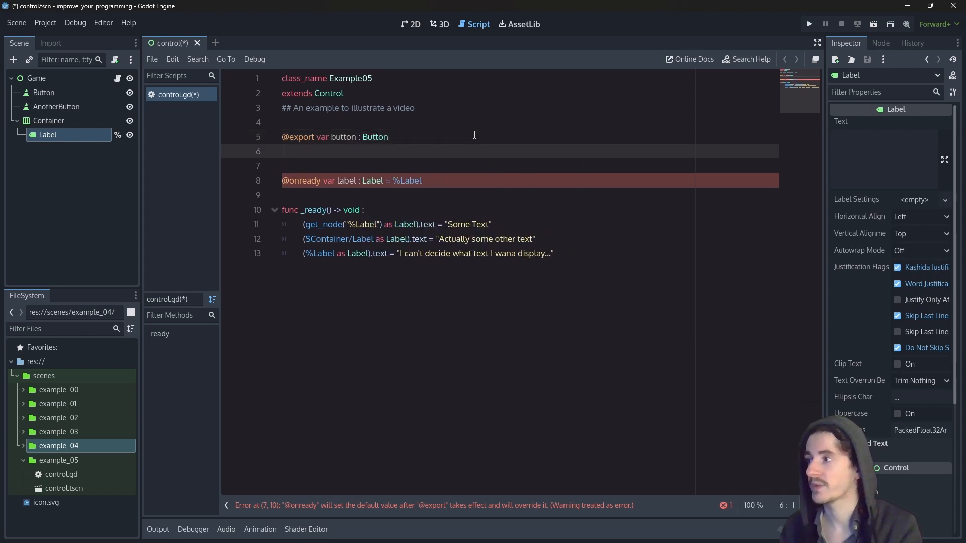
pyautogui.write('@export var idleons : int')
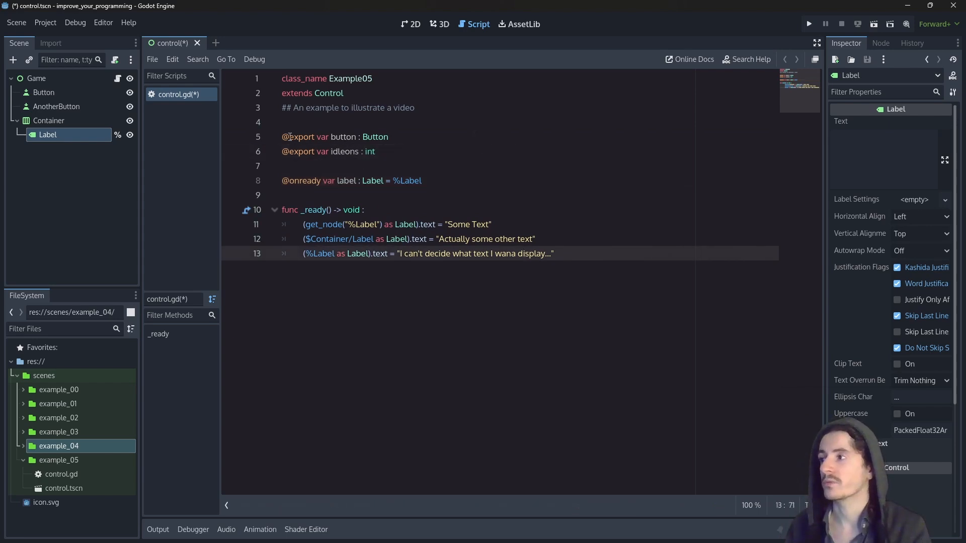
pyautogui.moveTo(60, 76)
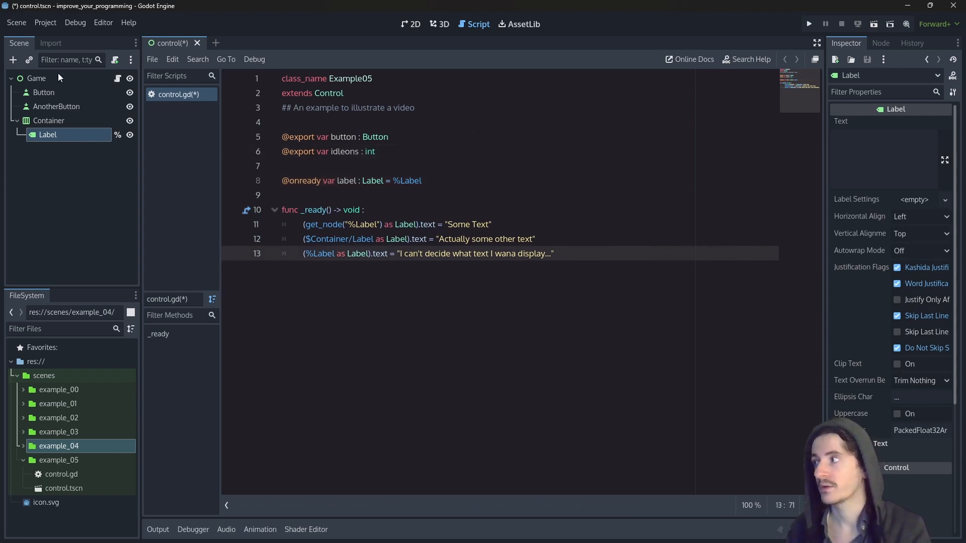
pyautogui.click(35, 79)
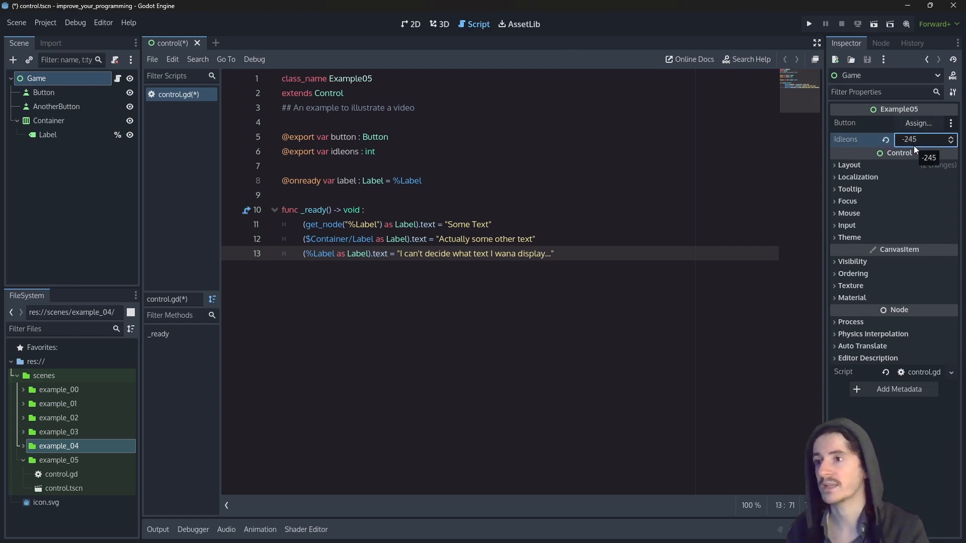
pyautogui.write('100')
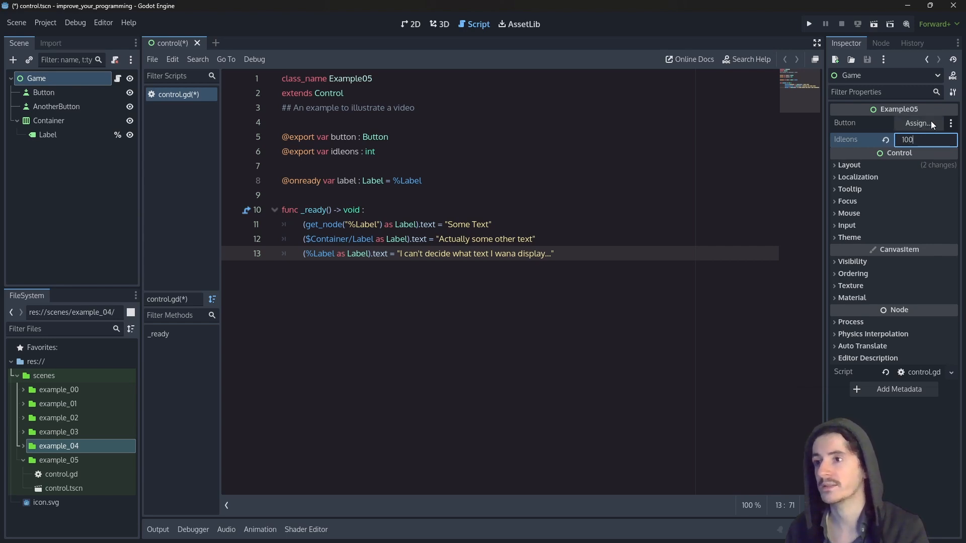
pyautogui.click(918, 123)
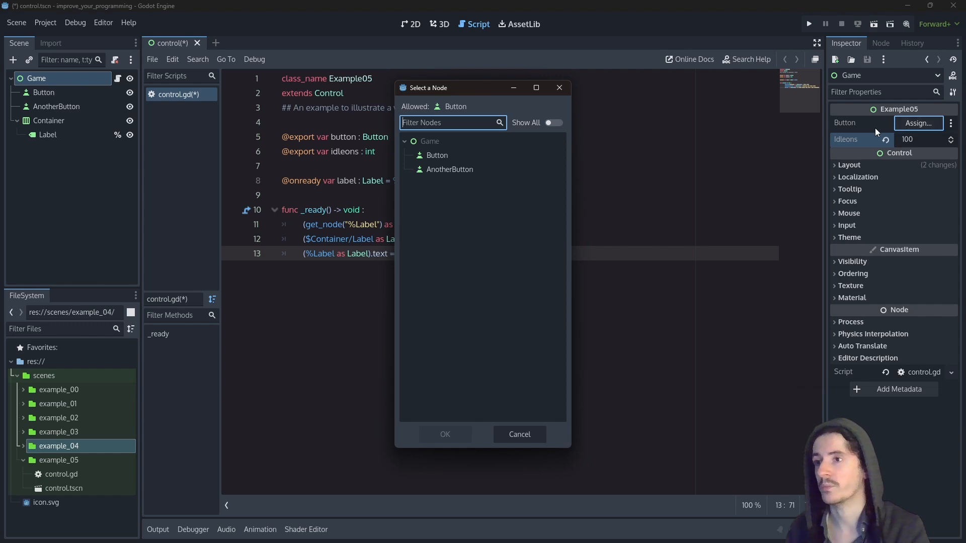
pyautogui.moveTo(332, 153)
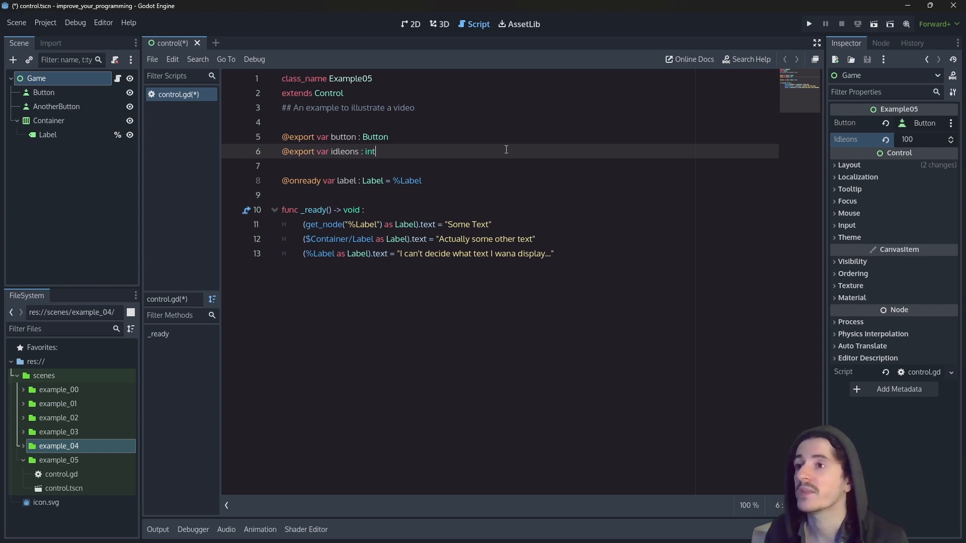
pyautogui.click(44, 93)
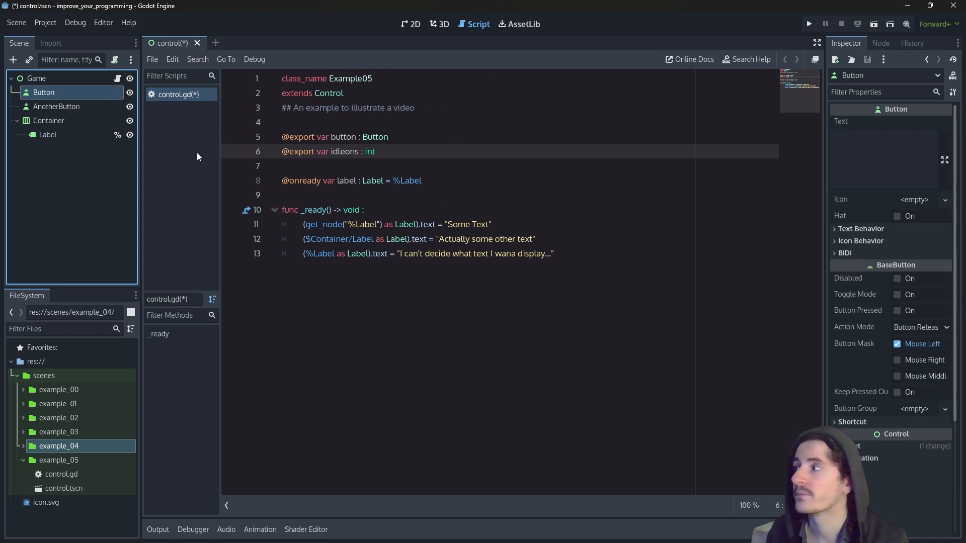
pyautogui.moveTo(458, 197)
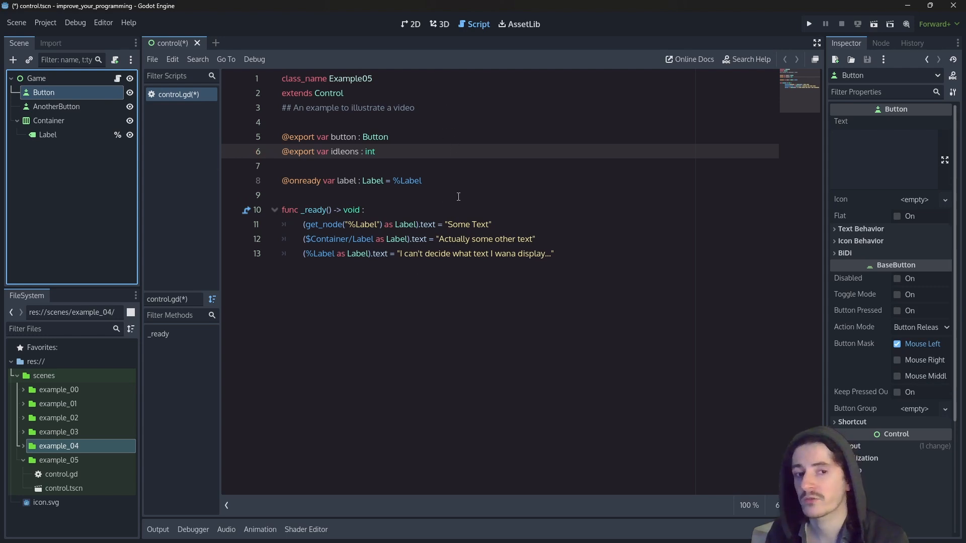
pyautogui.click(36, 79)
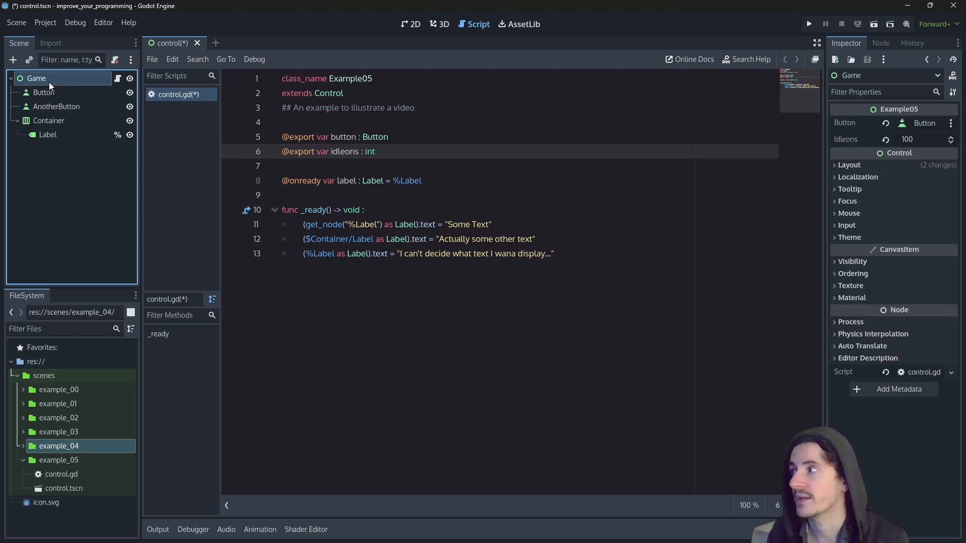
pyautogui.click(43, 92)
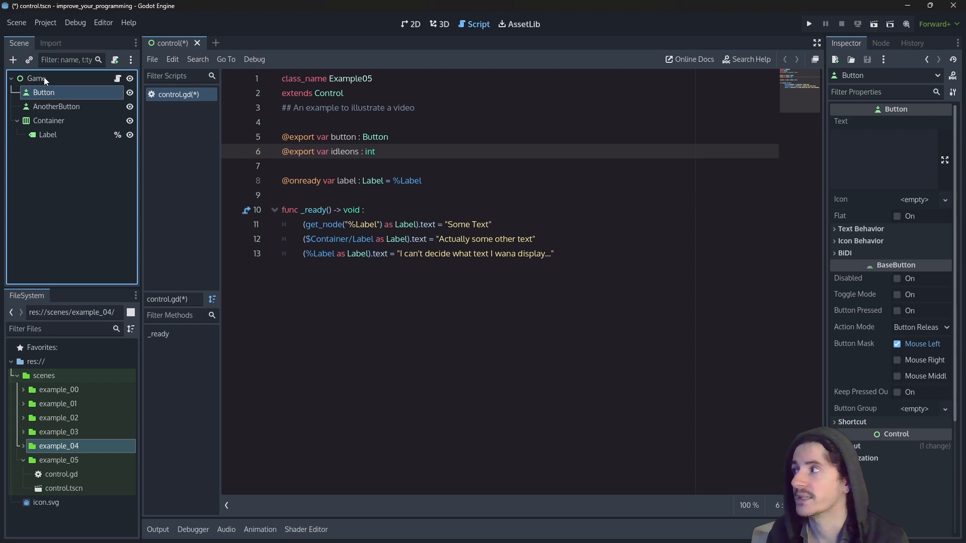
pyautogui.click(35, 78)
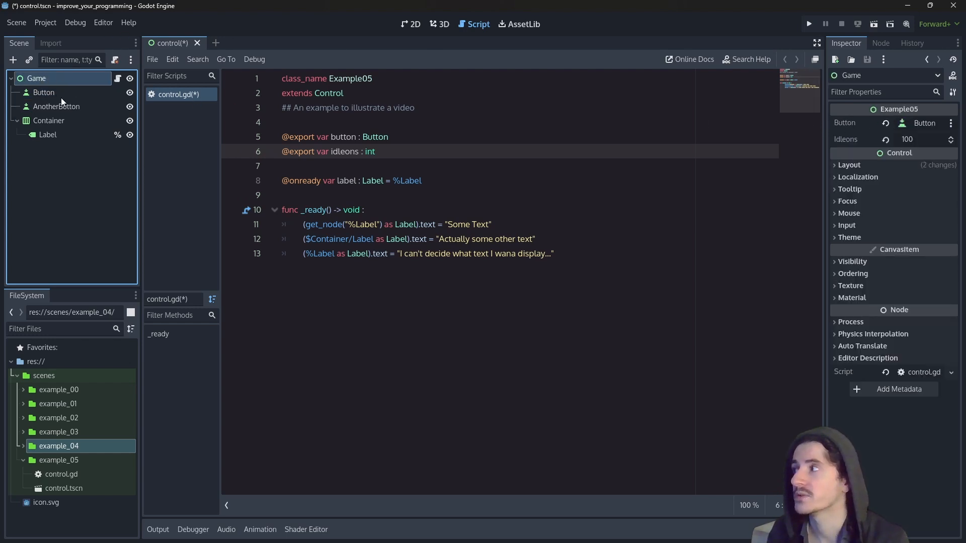
pyautogui.click(44, 91)
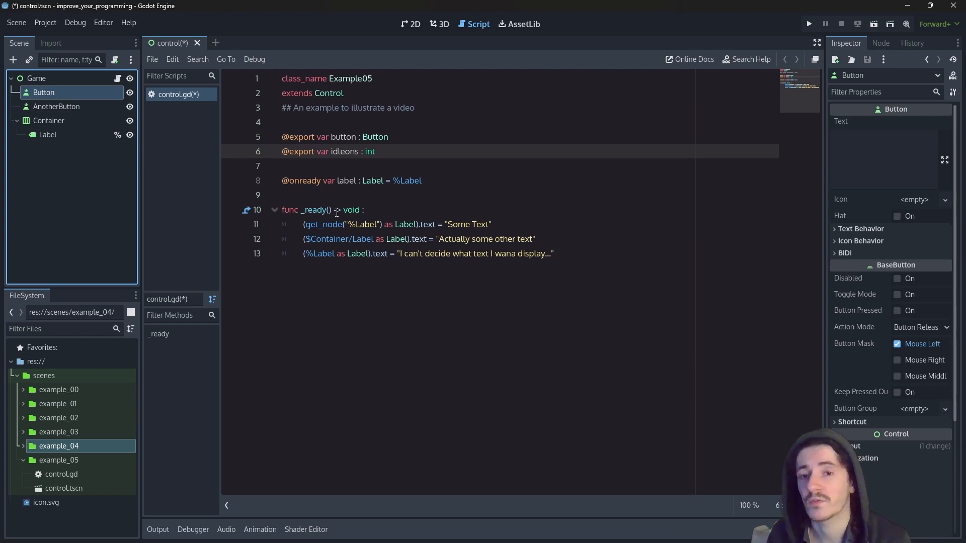
pyautogui.click(47, 134)
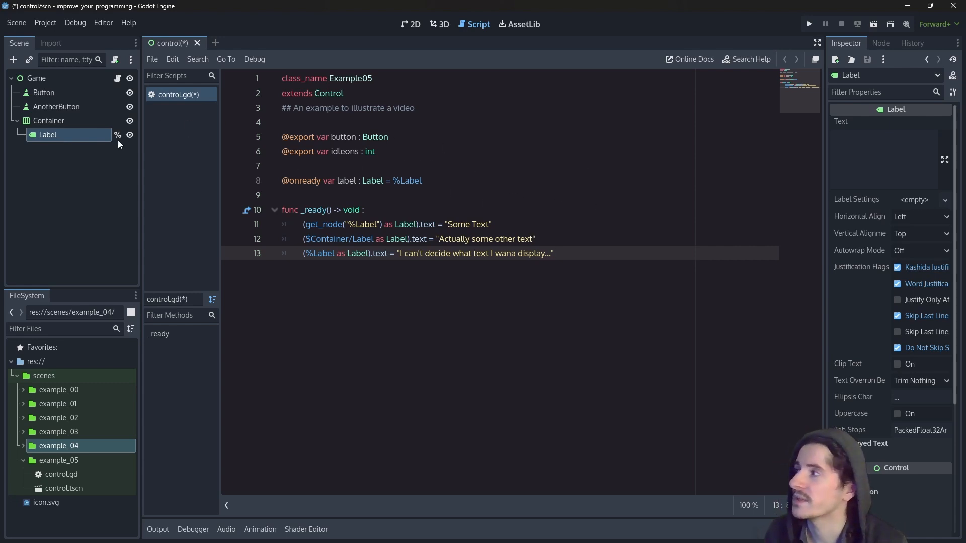
# - Attach a new script res://scenes/example_05/label.gd, extending Label, to the Label node
pyautogui.click(36, 79)
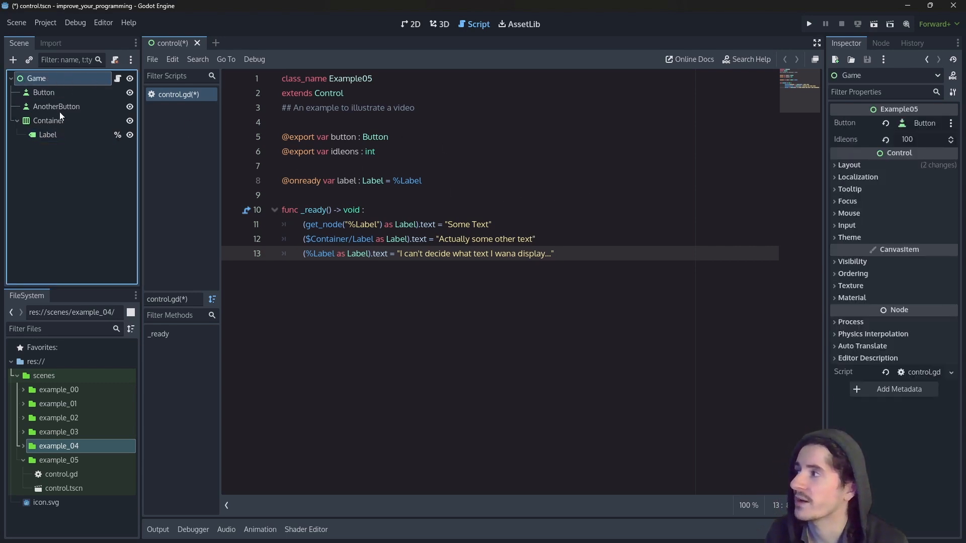
pyautogui.click(47, 134)
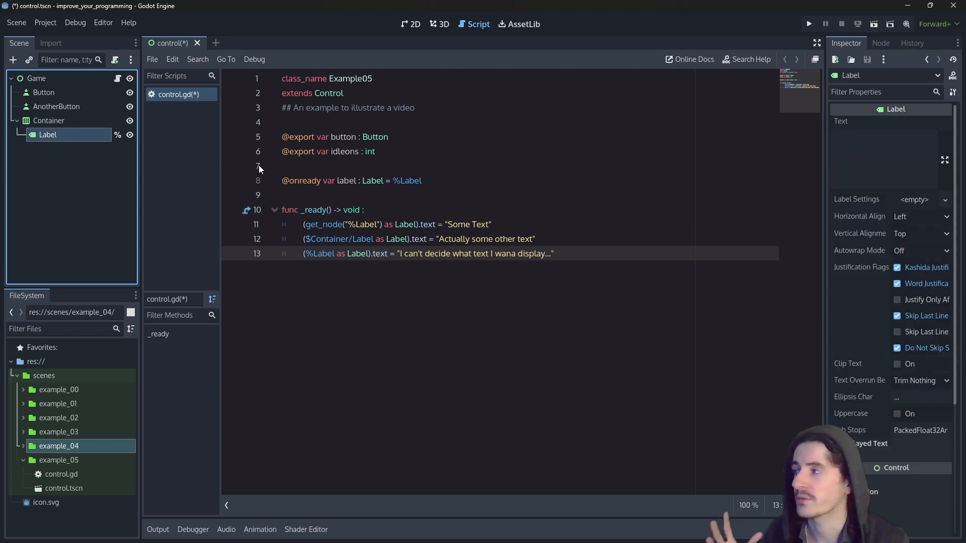
pyautogui.doubleClick(46, 135)
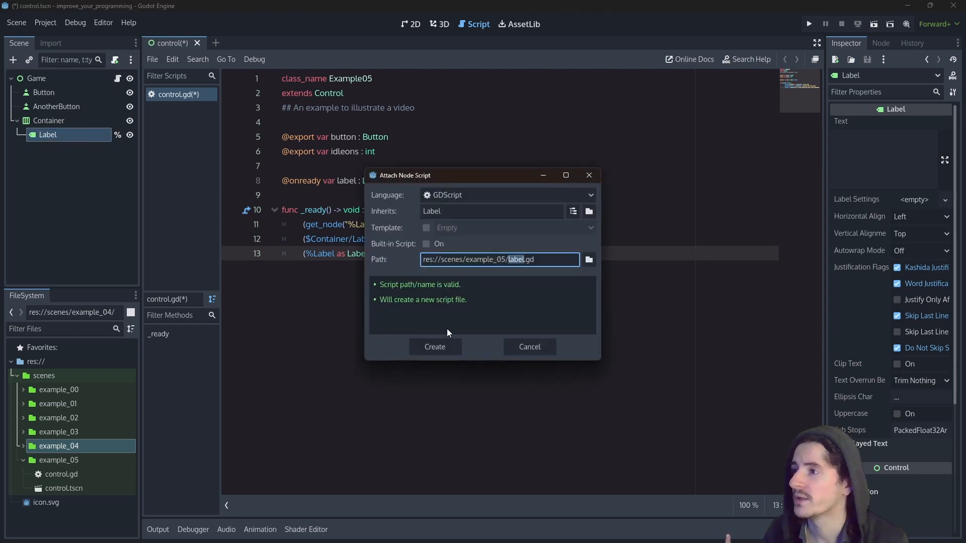
pyautogui.click(434, 346)
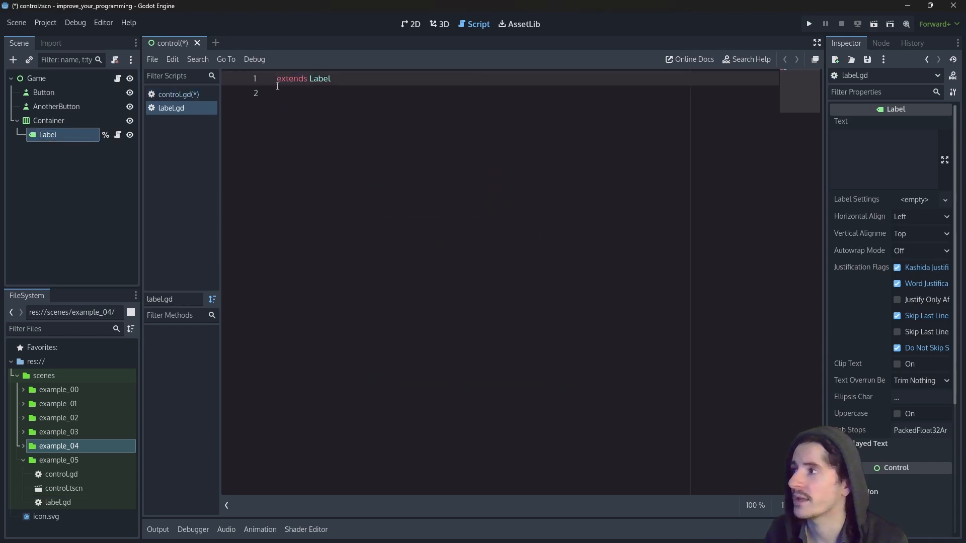
# - Add 'class_name ChildLabel' above the extends line in label.gd and save
pyautogui.write('class_a')
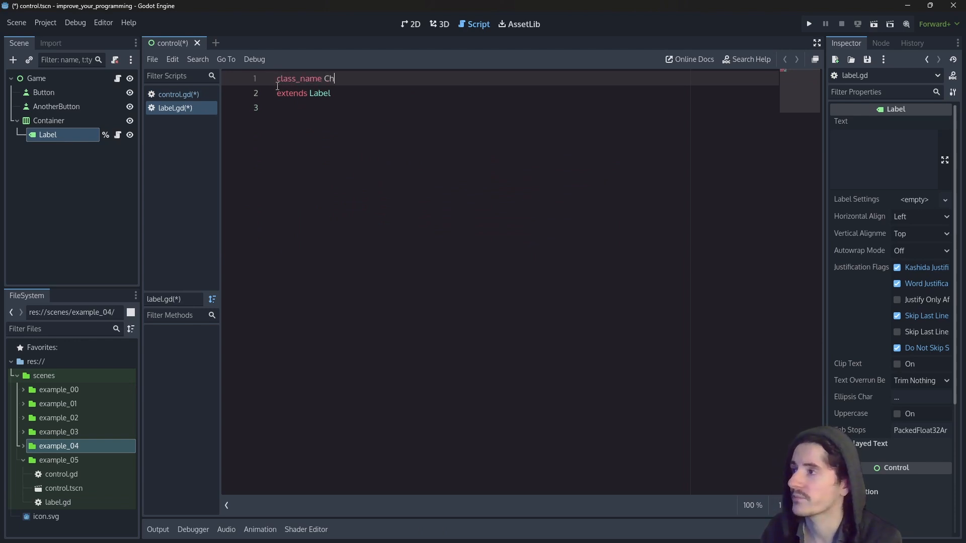
pyautogui.write('ildLabel')
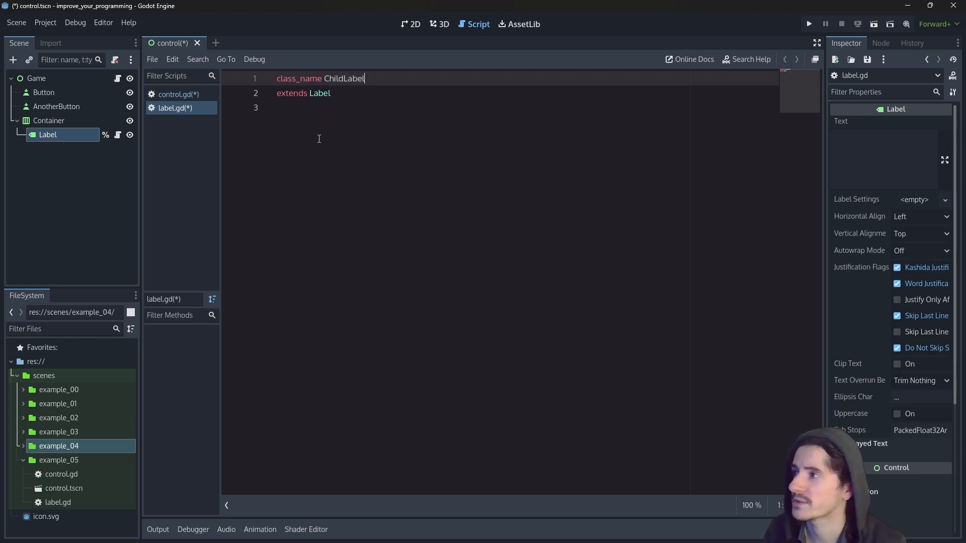
pyautogui.press('ctrl+s')
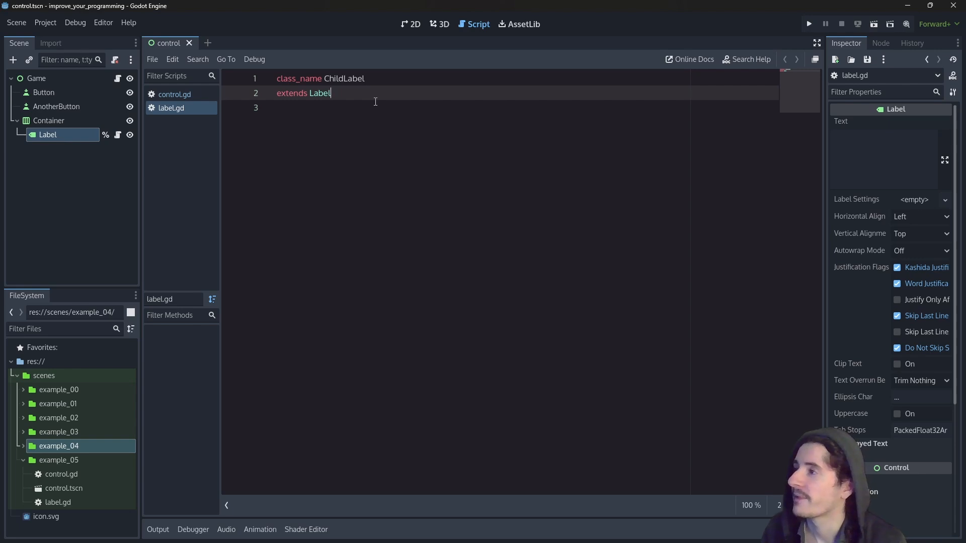
# - Declare 'var game : Control' below the extends line in label.gd
pyautogui.press('Enter')
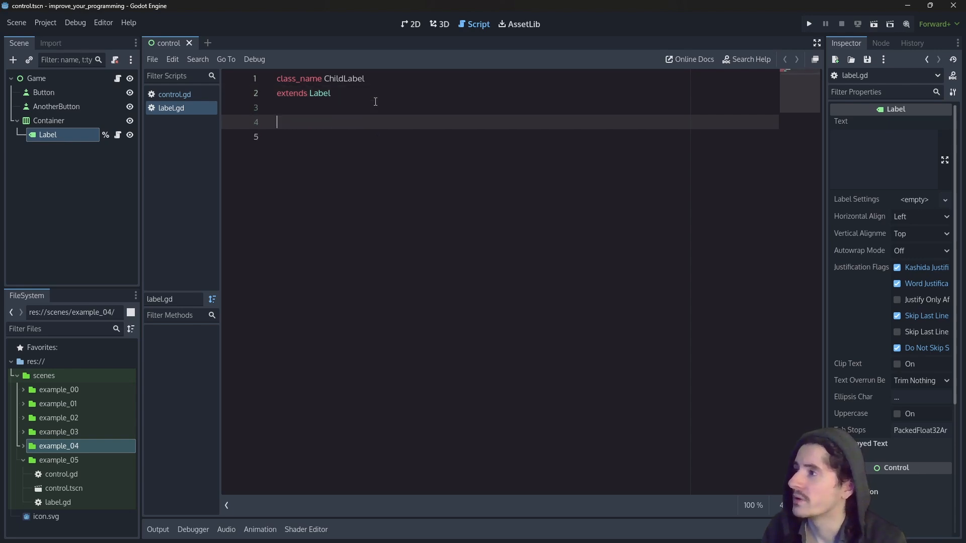
pyautogui.write('bezier_derivative(v')
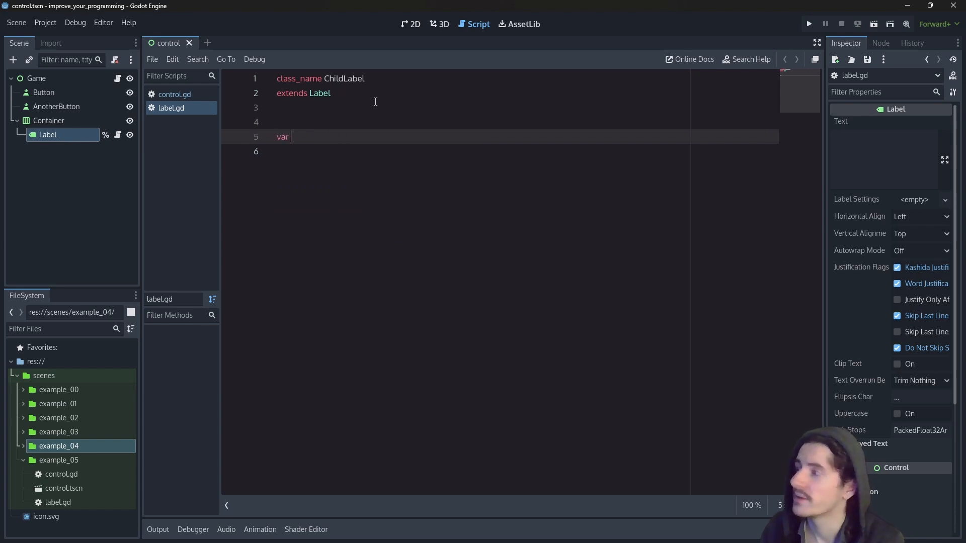
pyautogui.write('control')
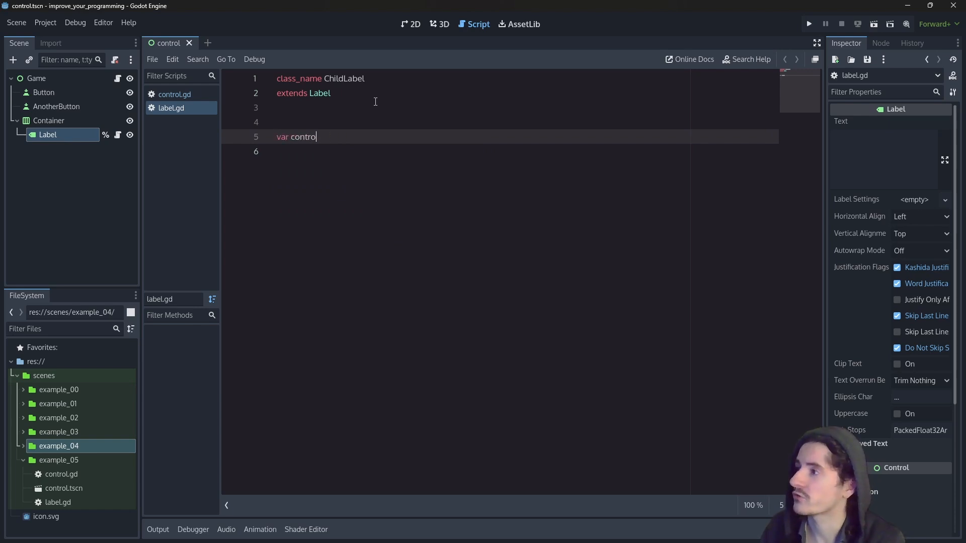
pyautogui.write('game')
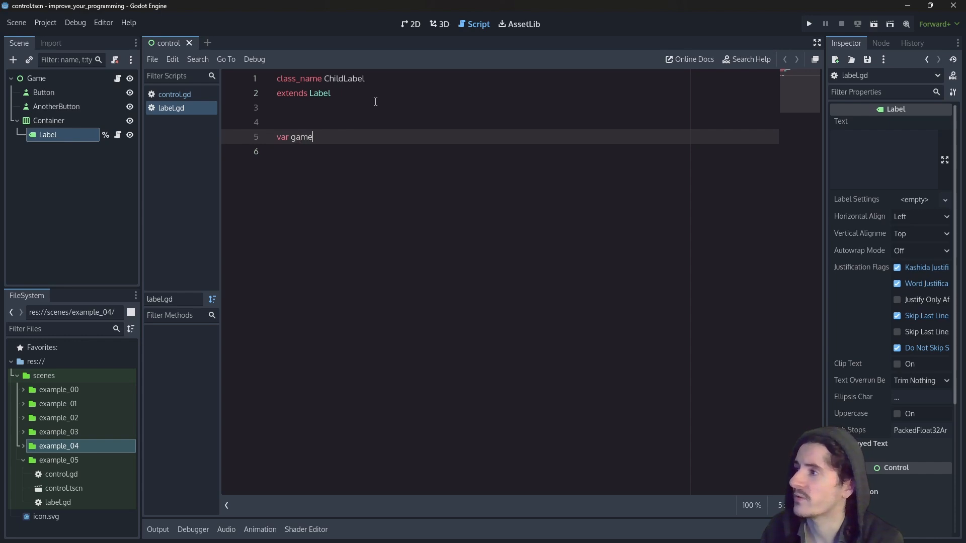
pyautogui.write(': Control')
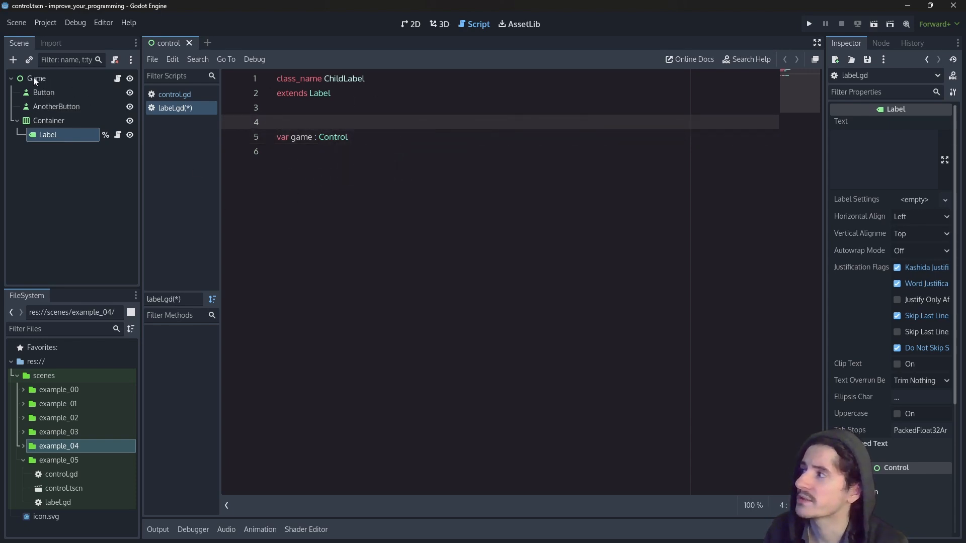
pyautogui.click(174, 94)
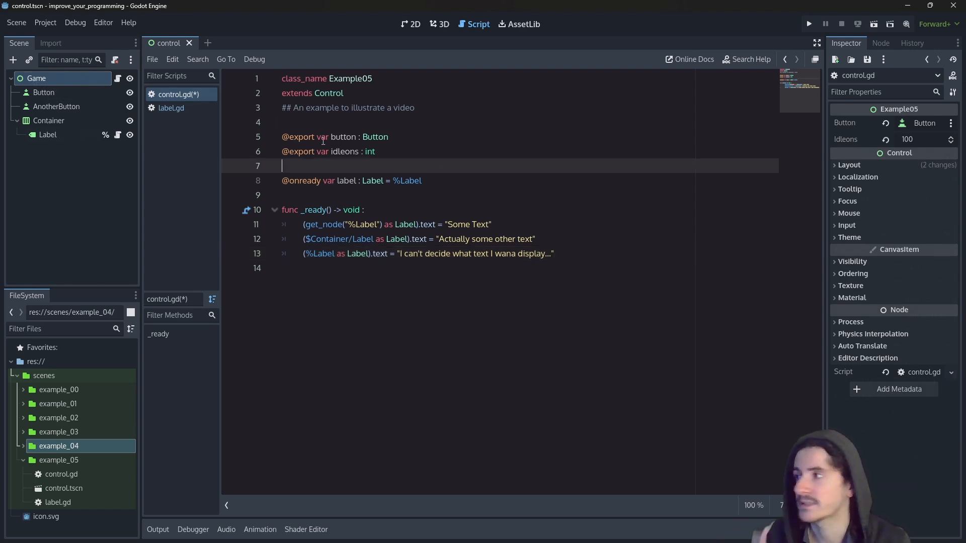
pyautogui.click(171, 108)
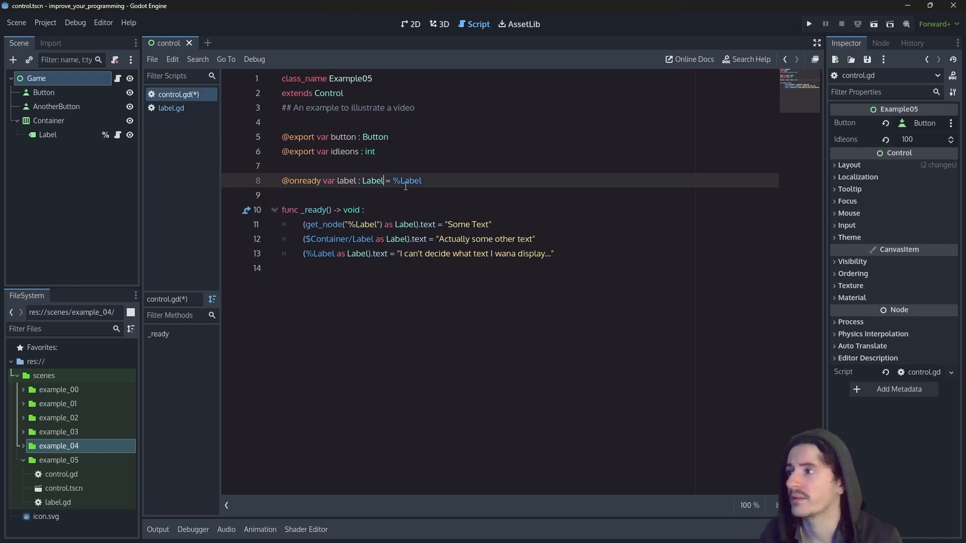
pyautogui.write('Child')
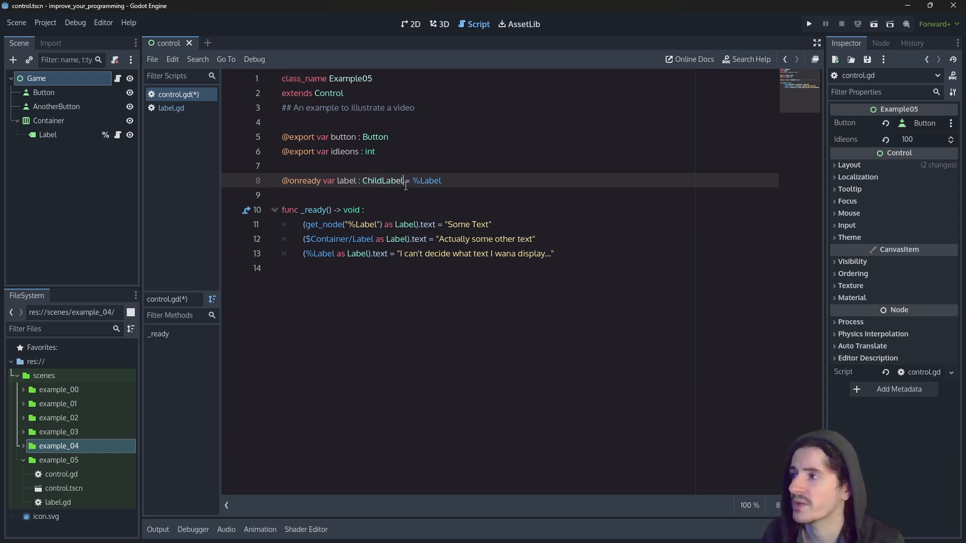
pyautogui.moveTo(351, 154)
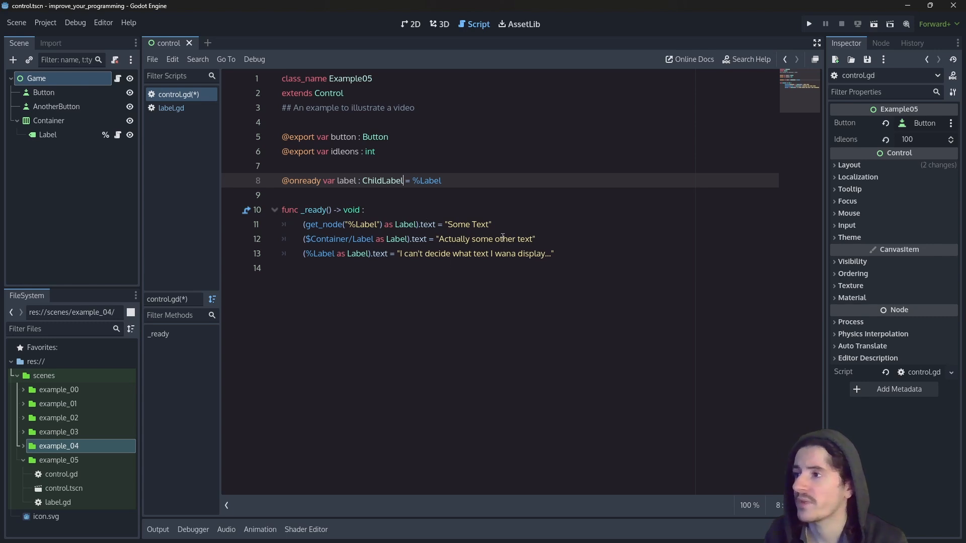
pyautogui.click(171, 108)
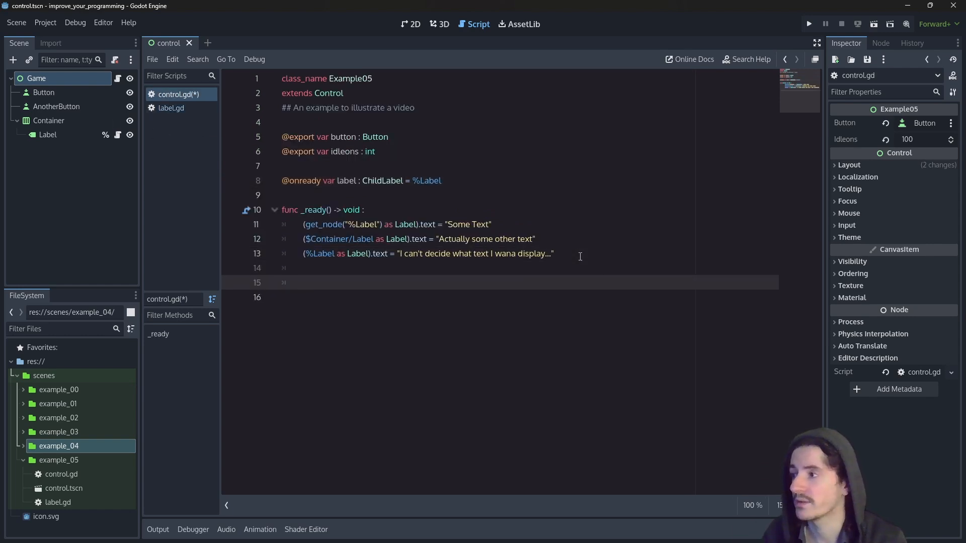
# - Append the line 'label.game = self' to the end of _ready() in control.gd
pyautogui.write('label.')
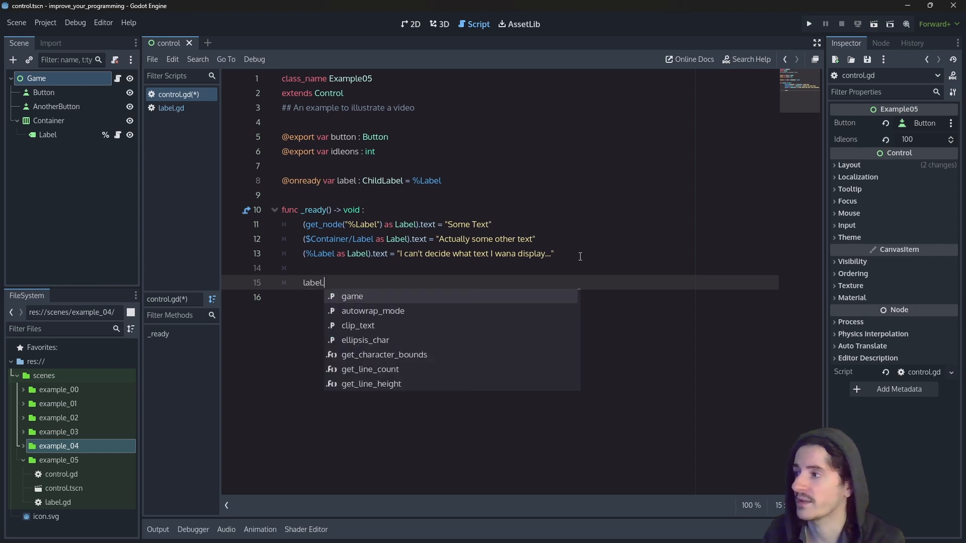
pyautogui.write('game')
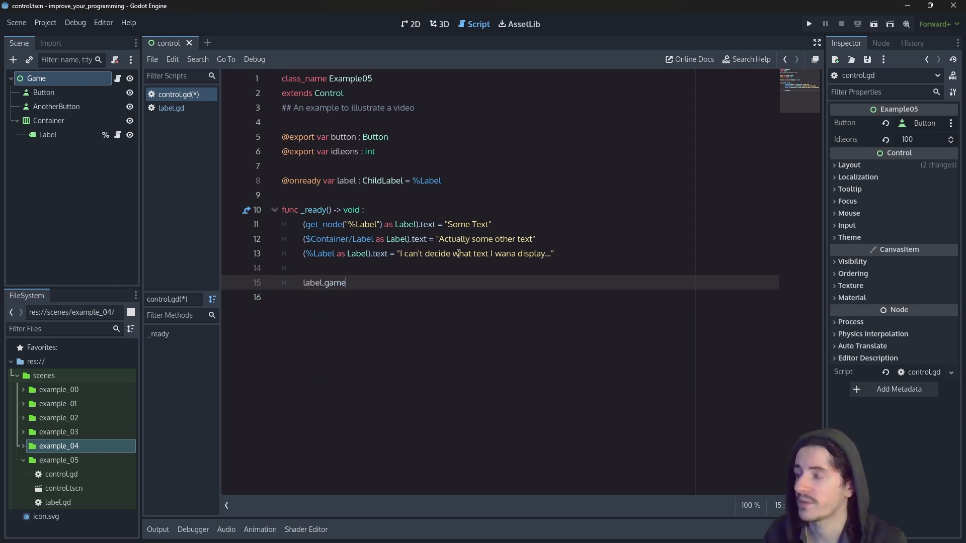
pyautogui.write('= self')
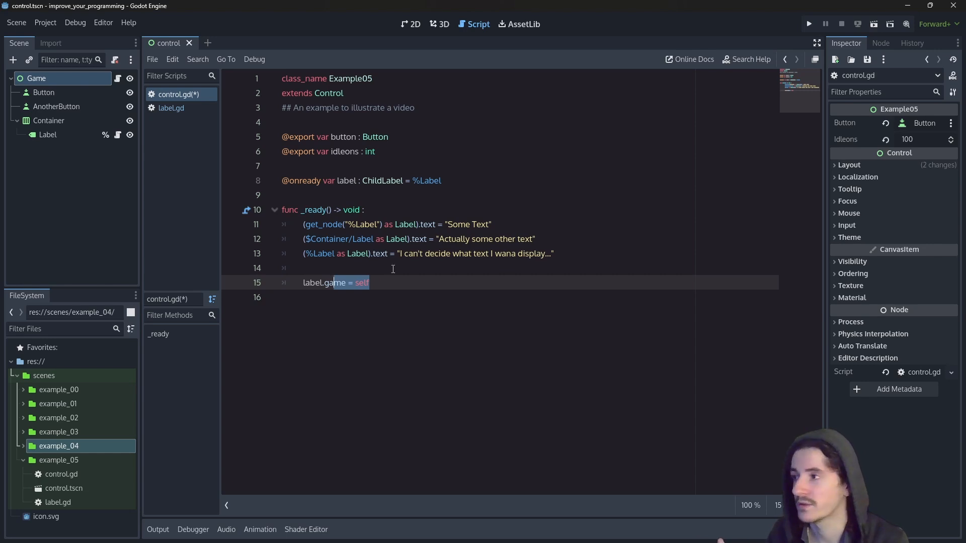
pyautogui.moveTo(171, 107)
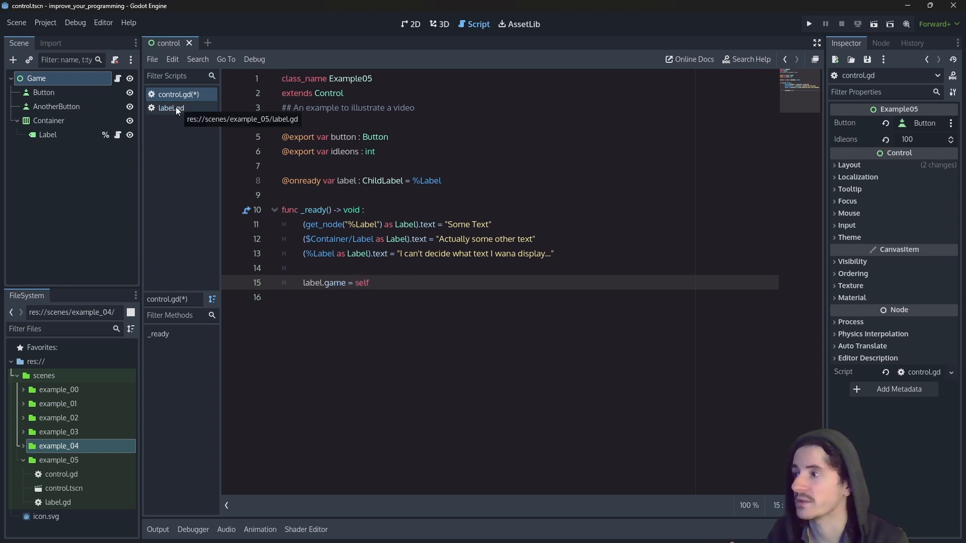